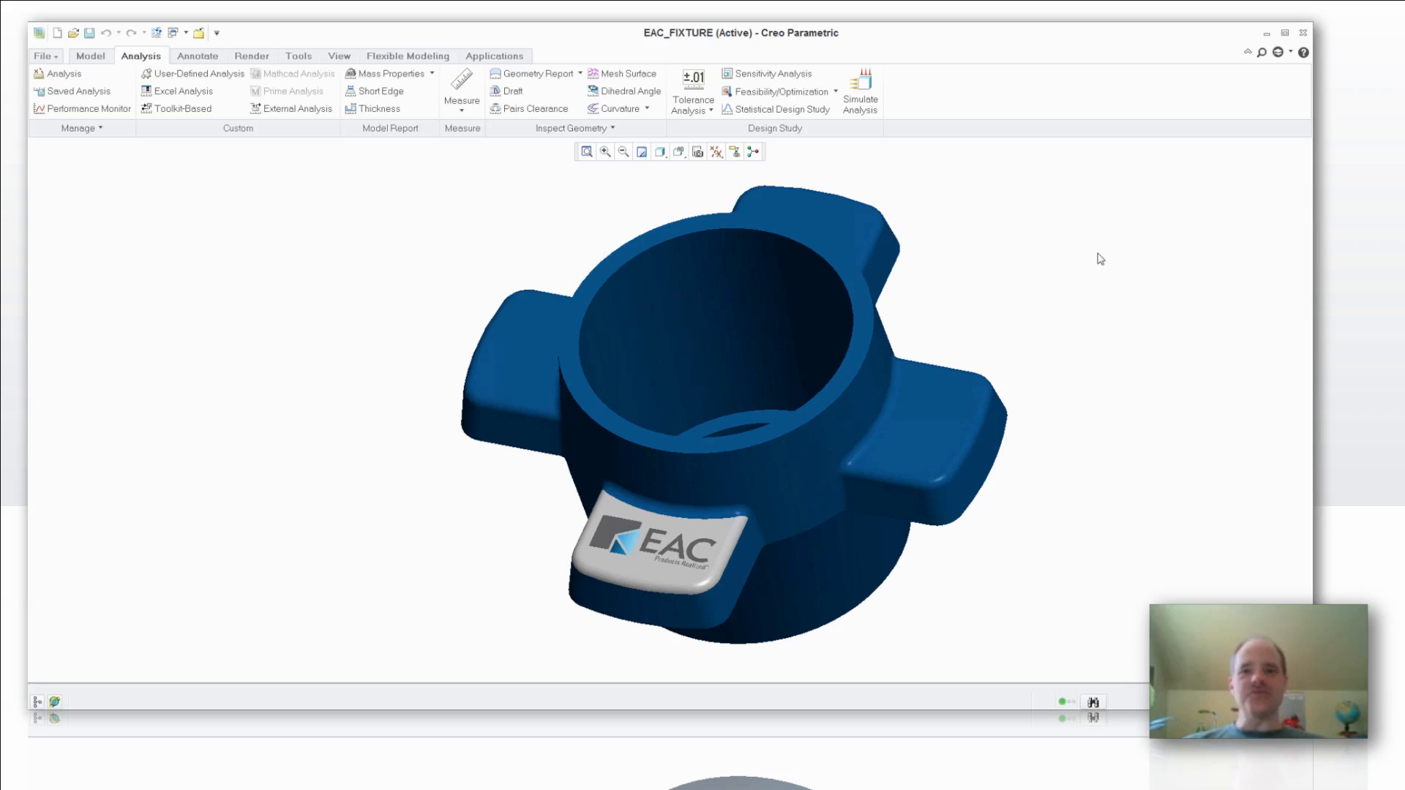
- Dismiss the Tolerance Analysis dropdown to bring up the open-windows list
left_click(691, 105)
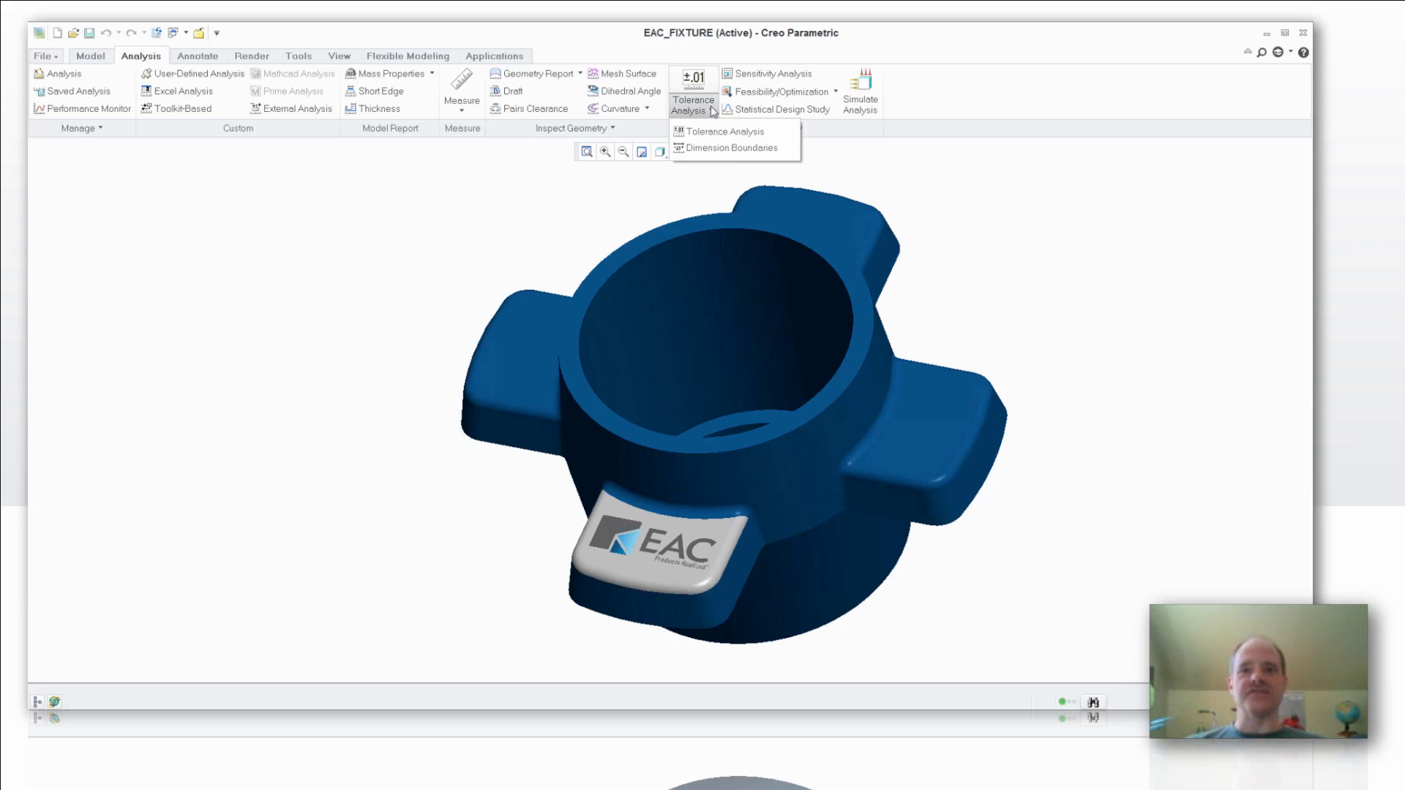
mouse_move(999, 366)
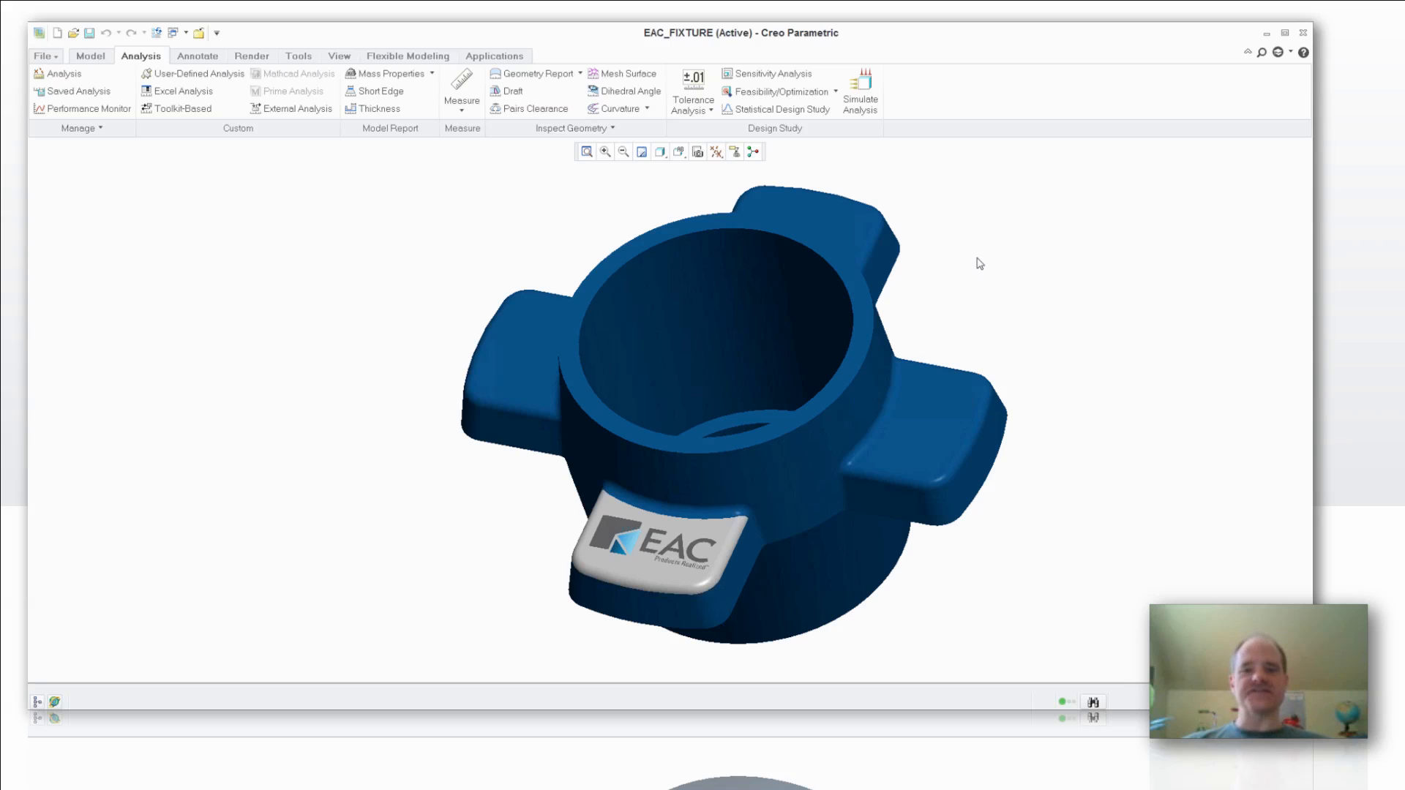
mouse_move(184, 90)
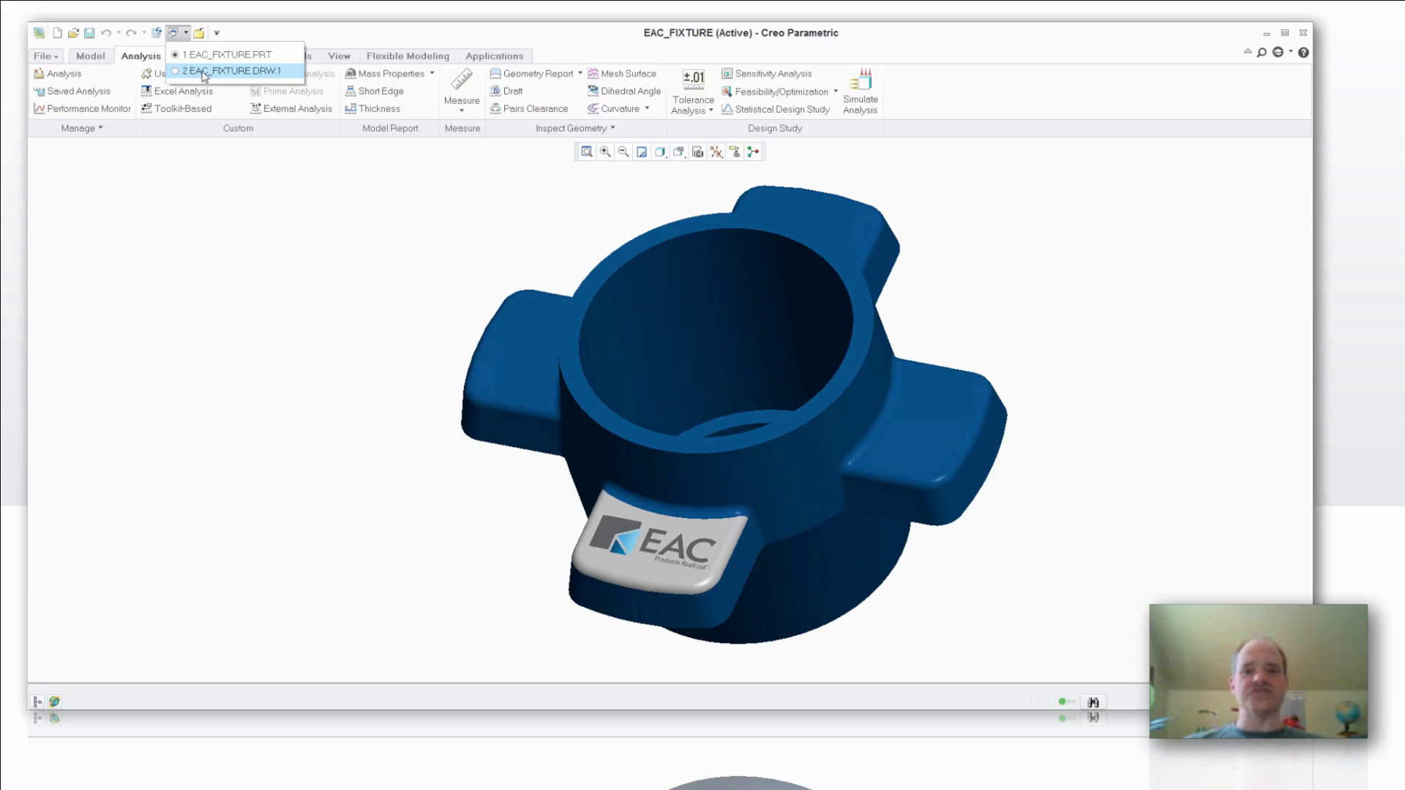
left_click(236, 71)
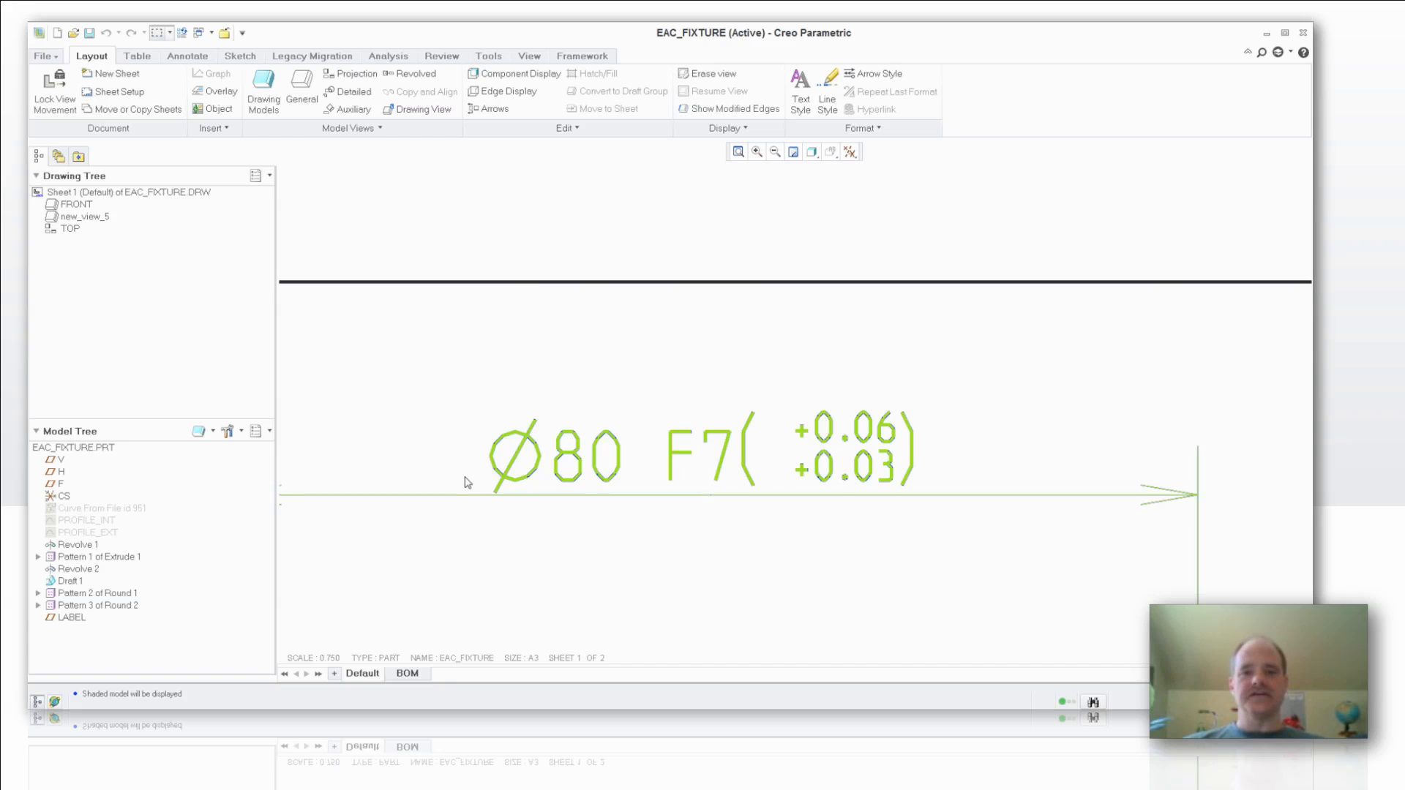
mouse_move(966, 482)
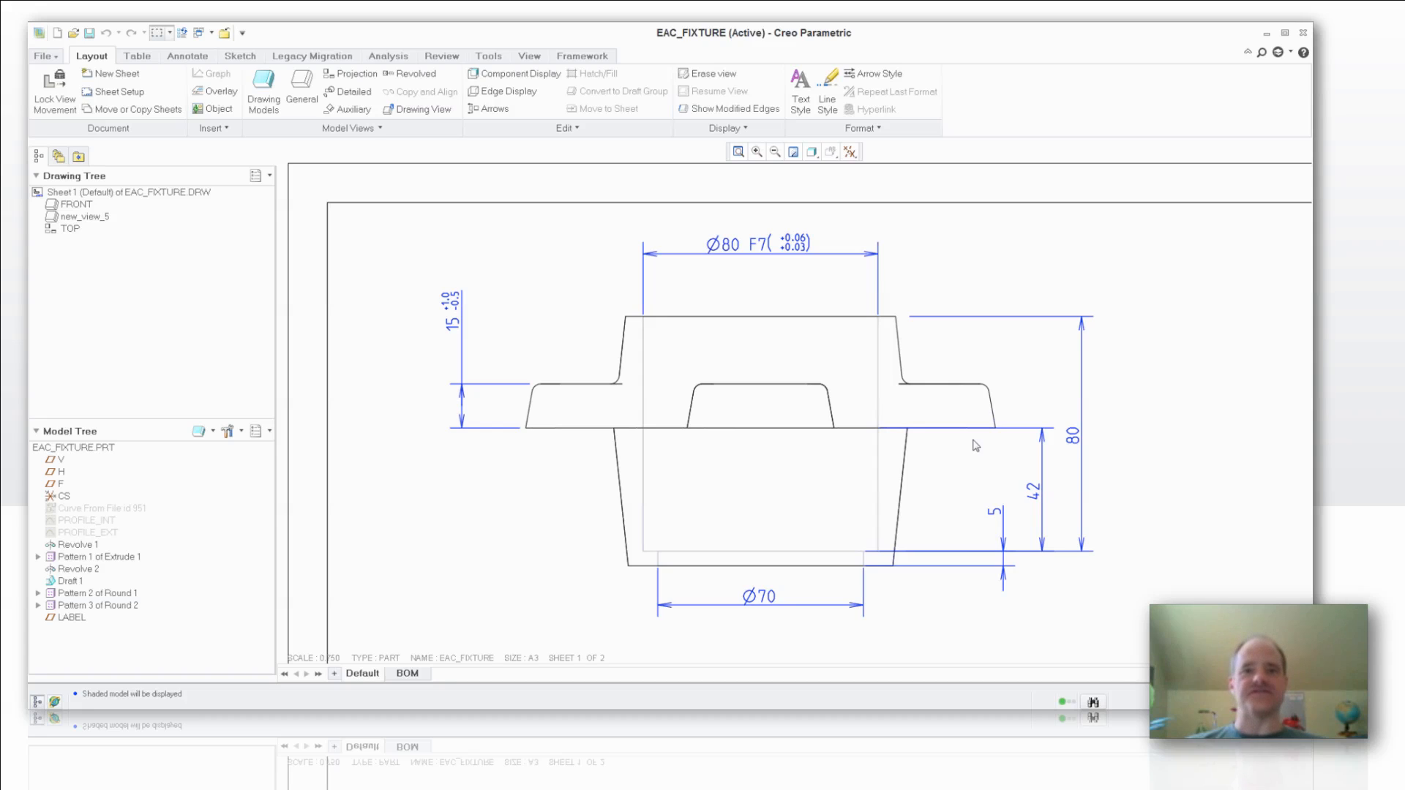
mouse_move(132, 108)
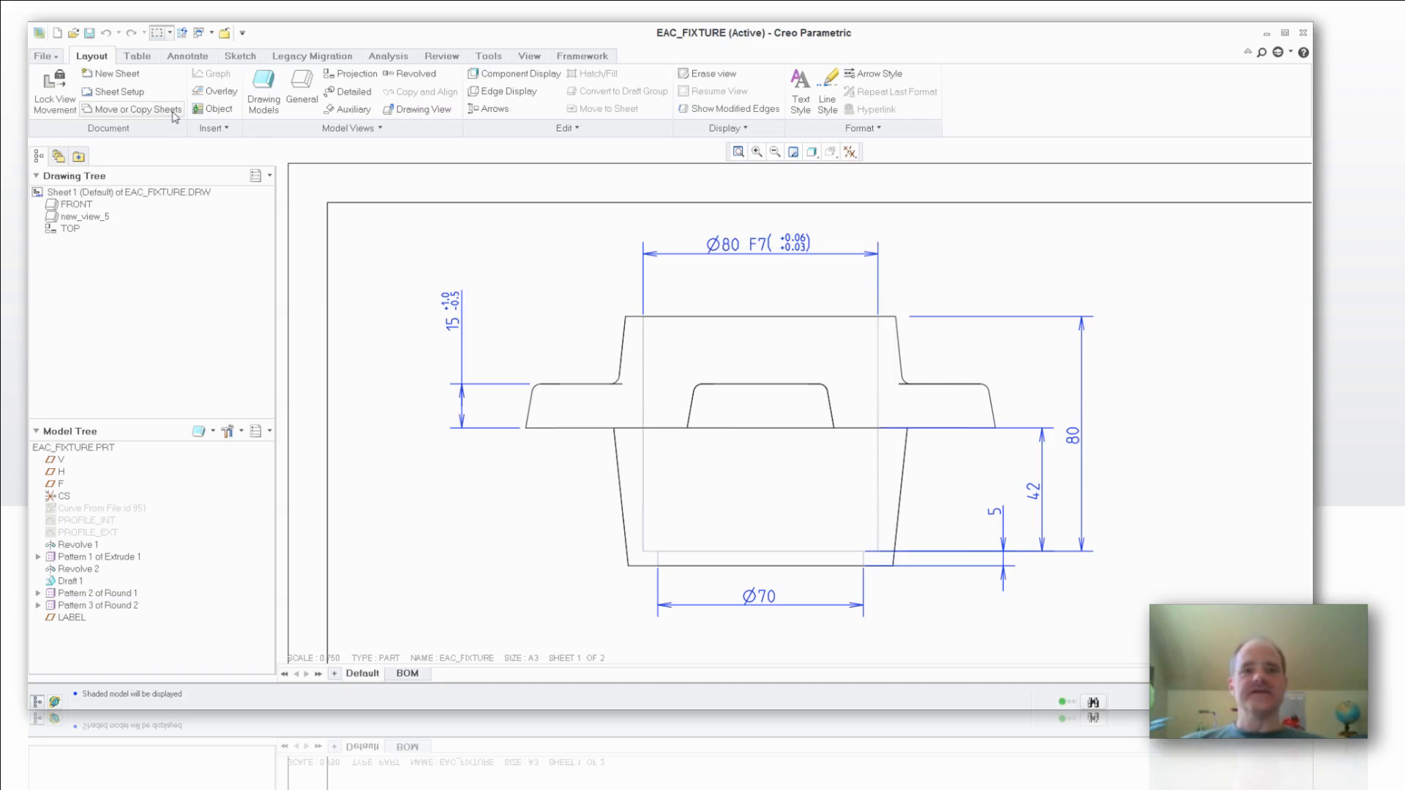
mouse_move(135, 109)
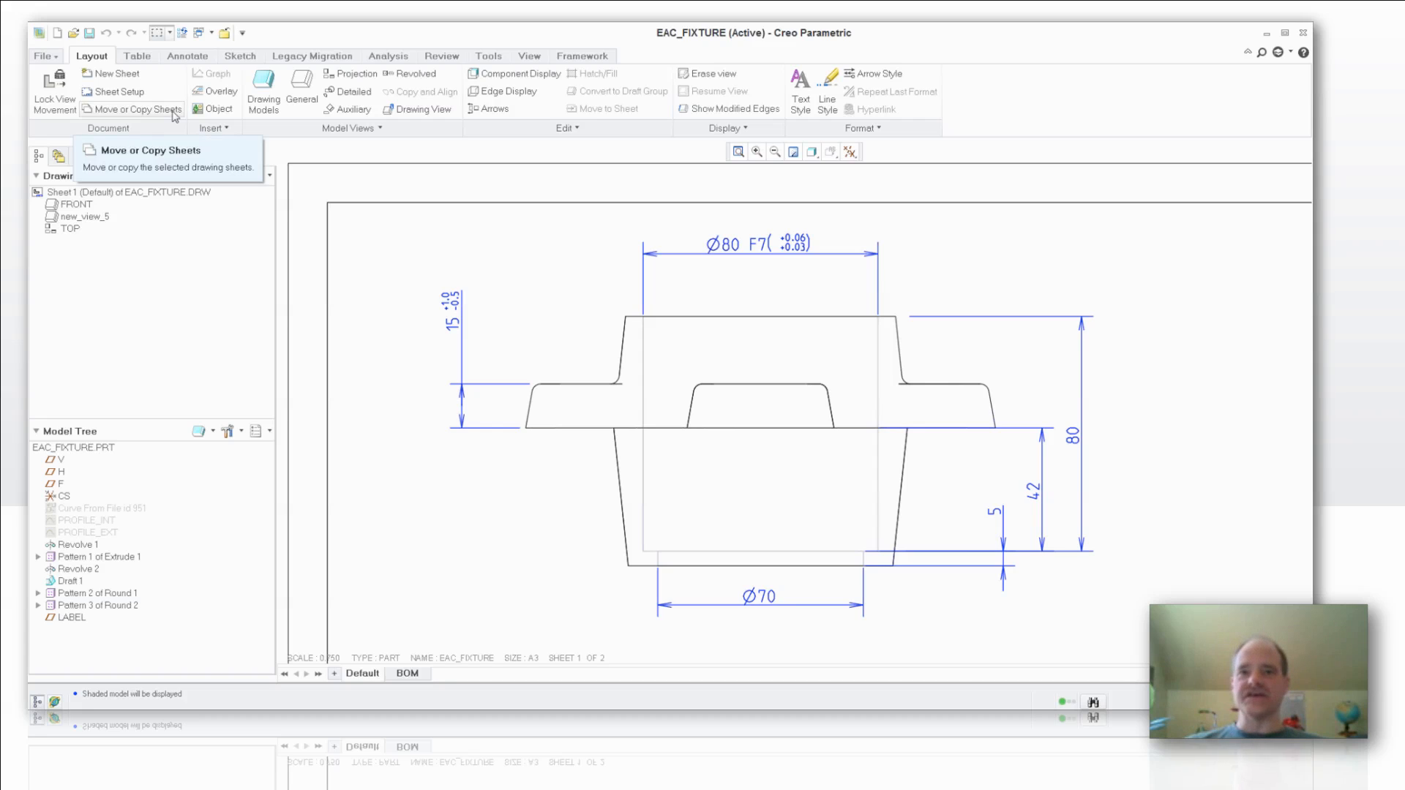
mouse_move(216, 44)
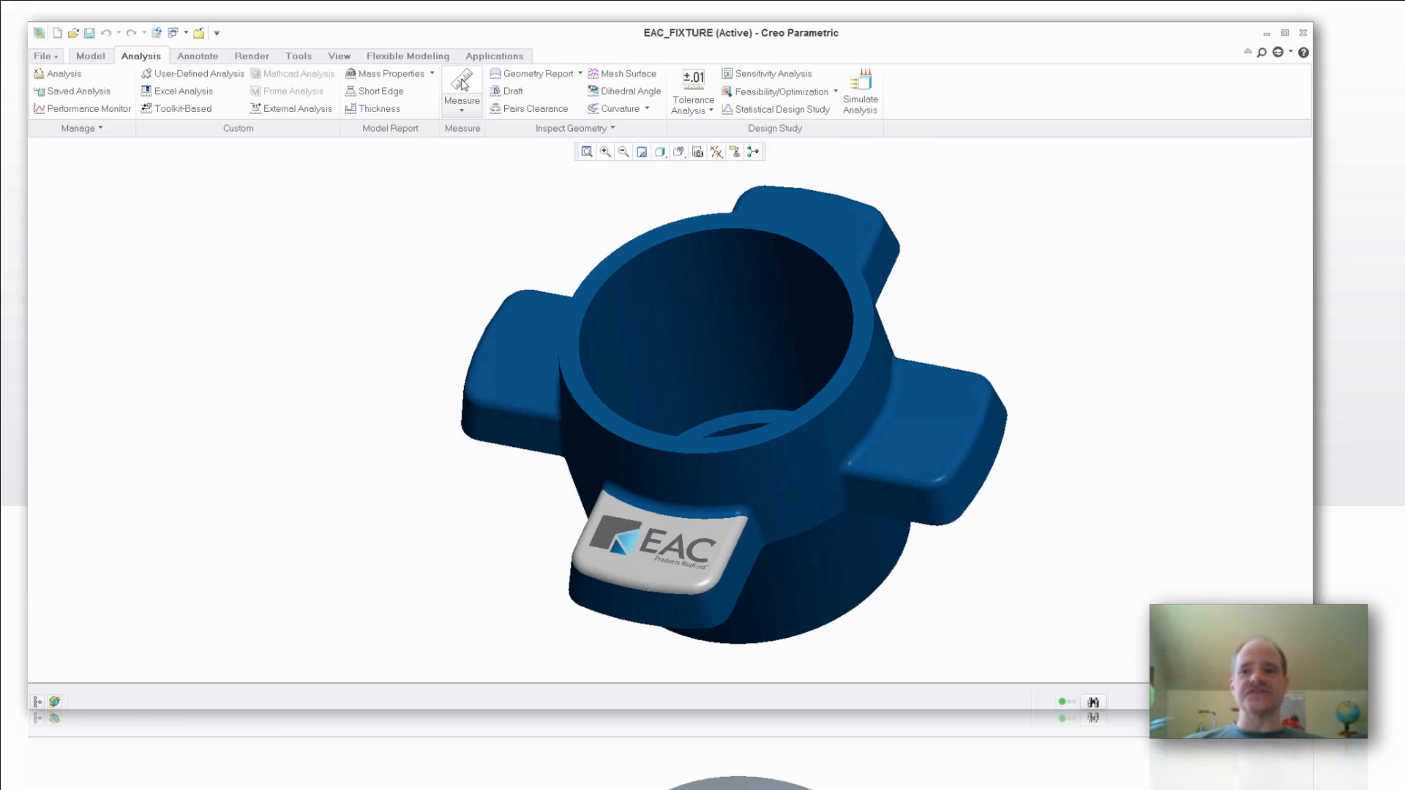
- Measure the inner bore diameter (80 mm) and save it as an analysis
left_click(462, 85)
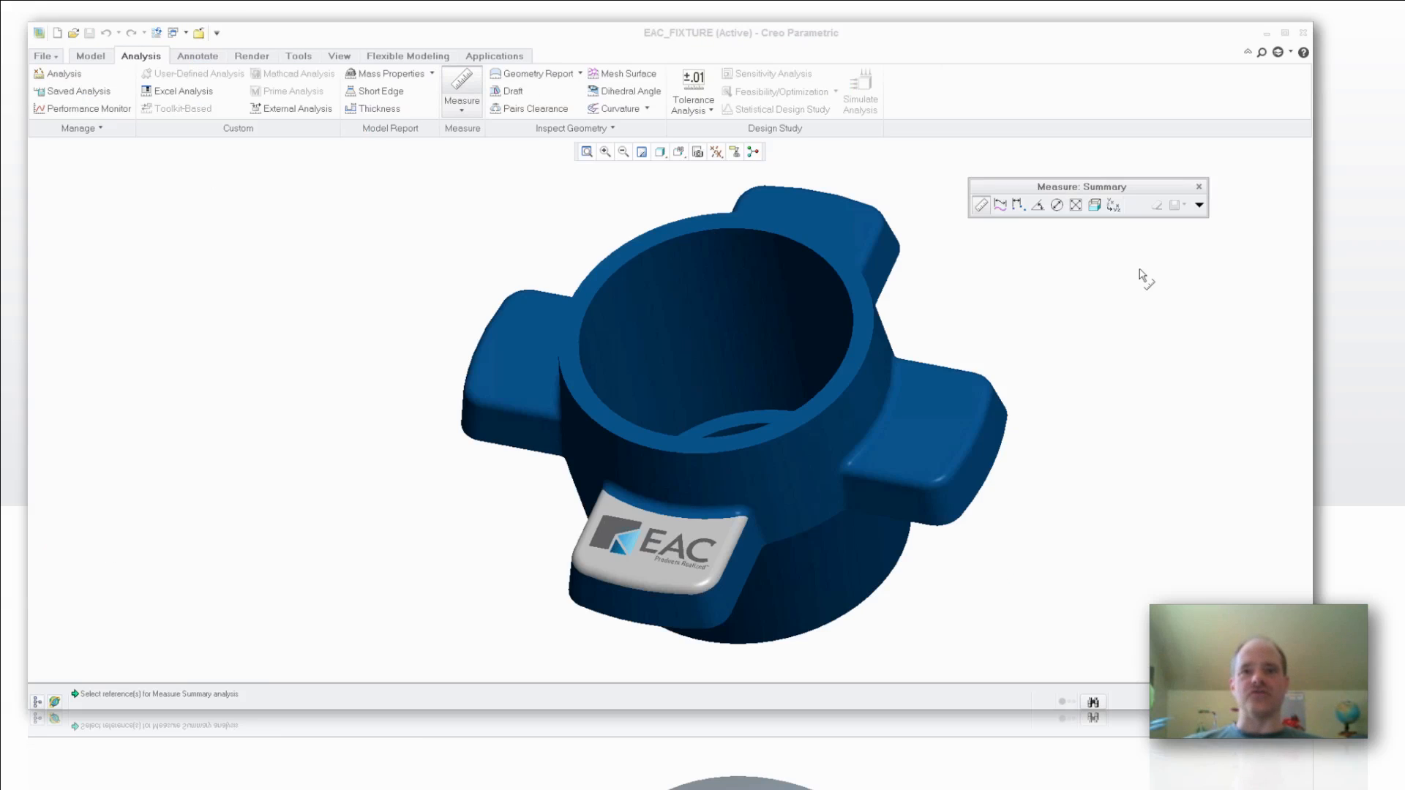
mouse_move(980, 204)
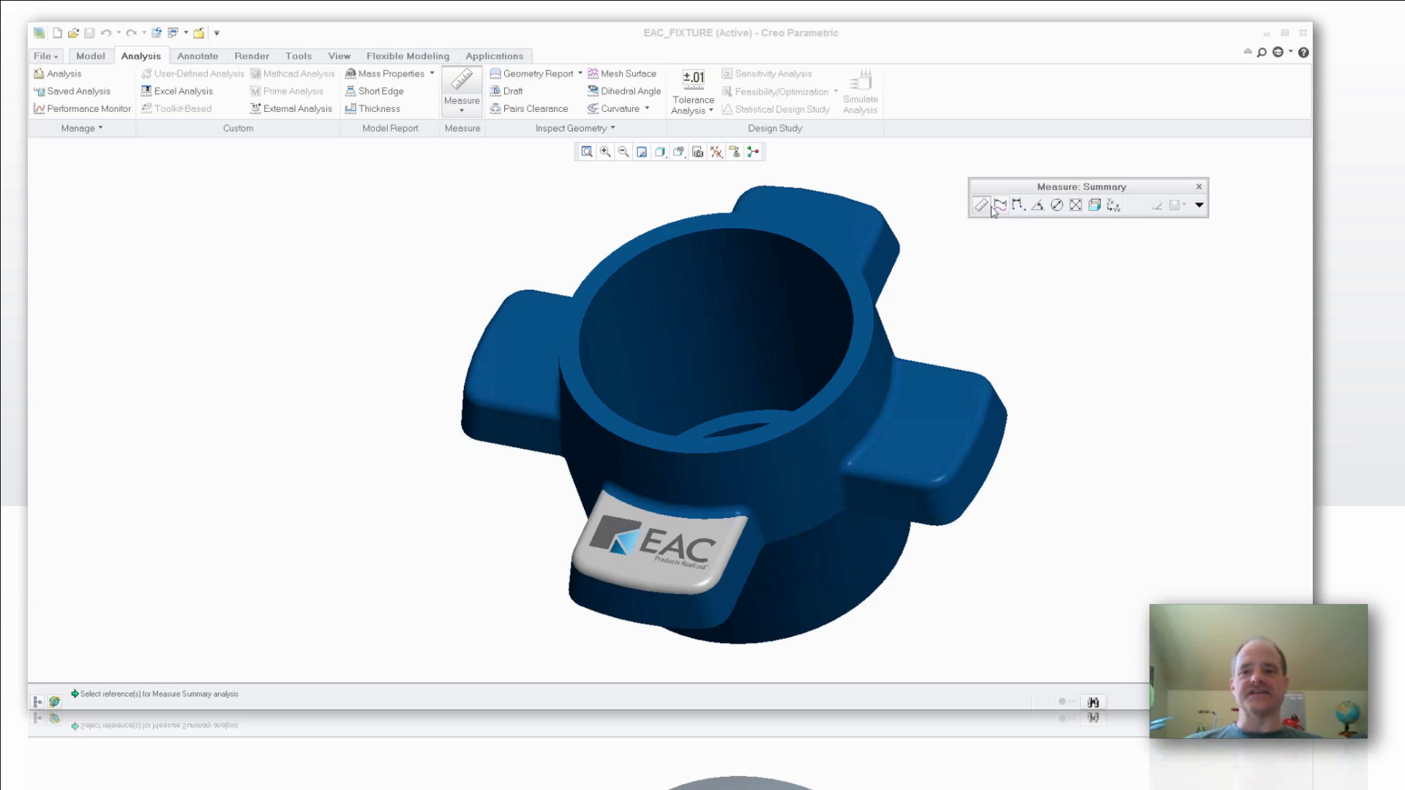
mouse_move(1021, 205)
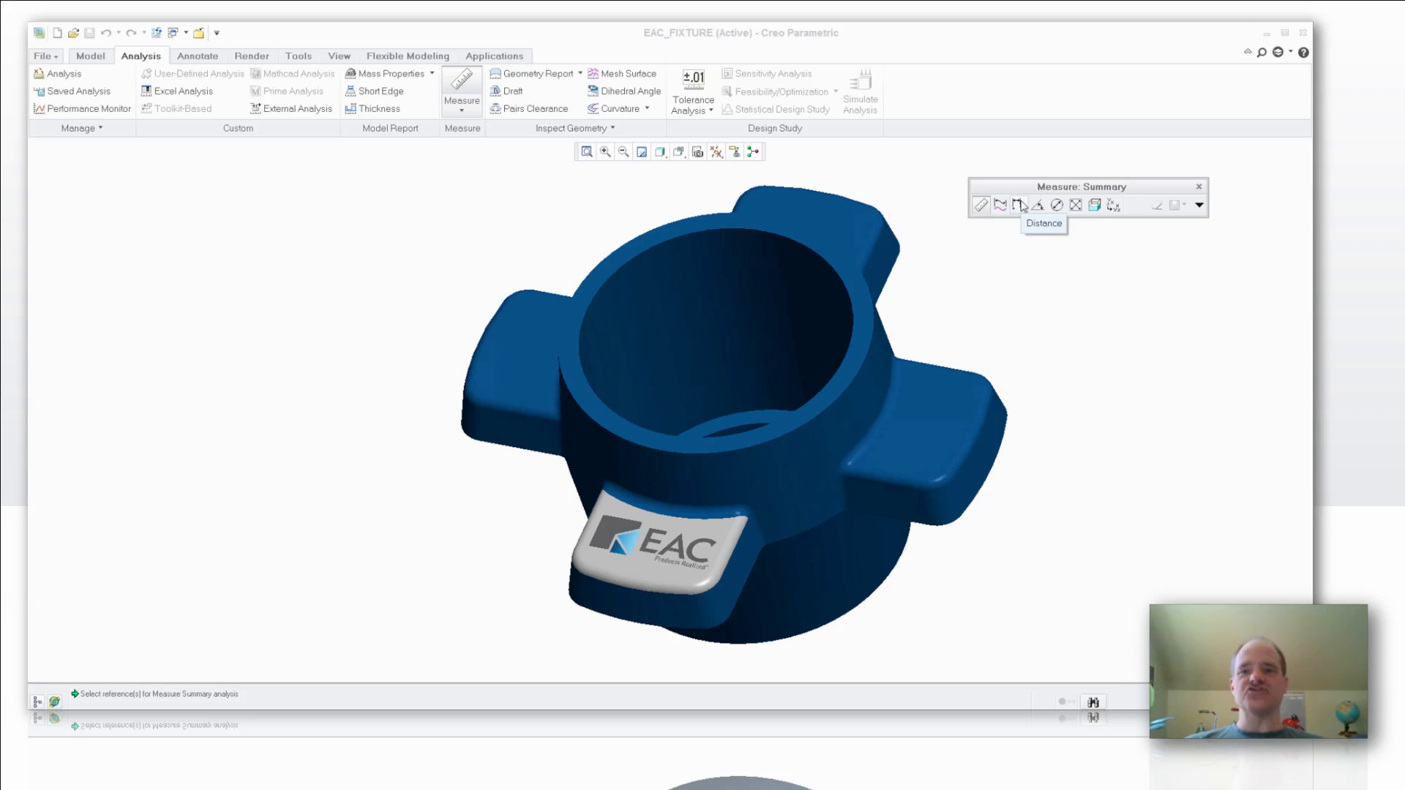
mouse_move(1058, 205)
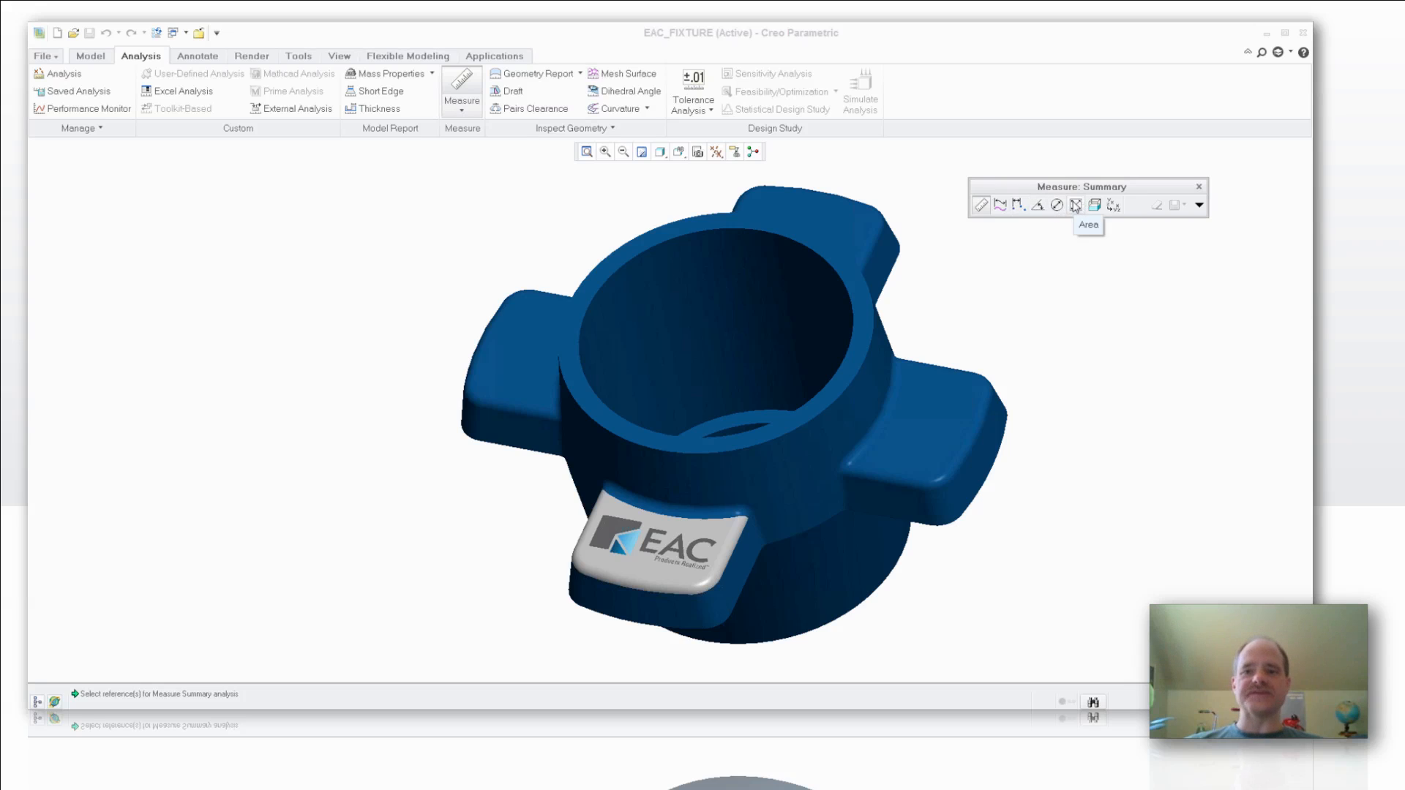
mouse_move(1197, 191)
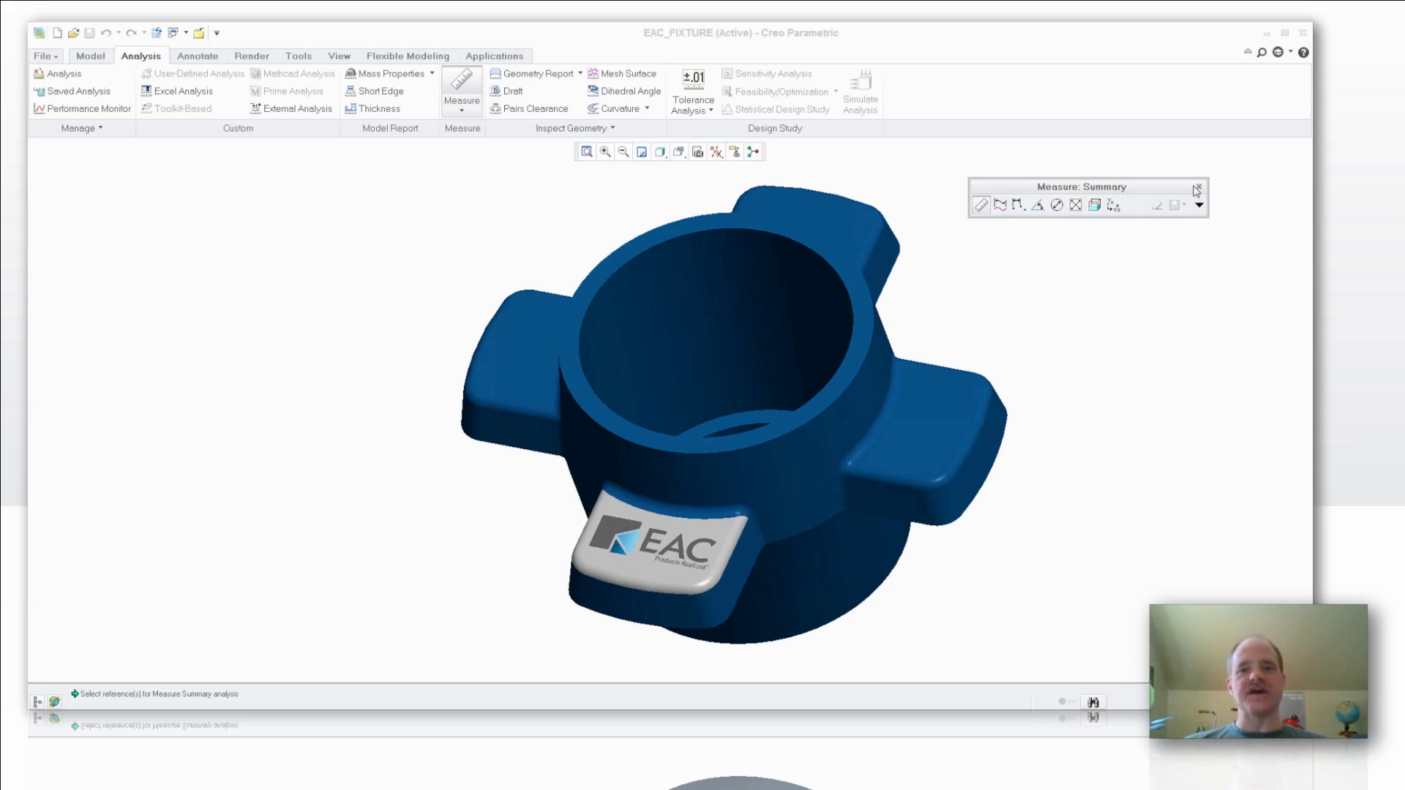
mouse_move(1072, 228)
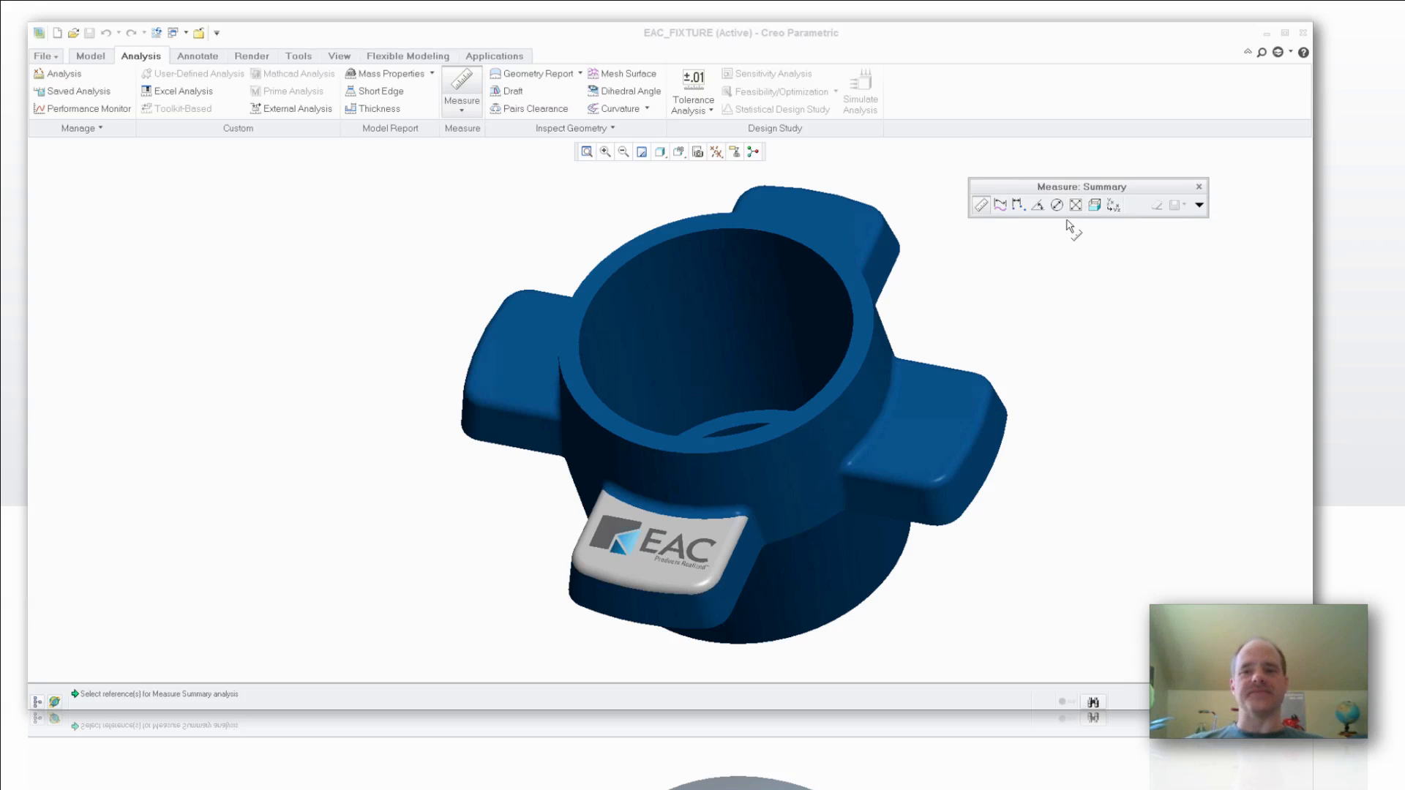
left_click(1055, 204)
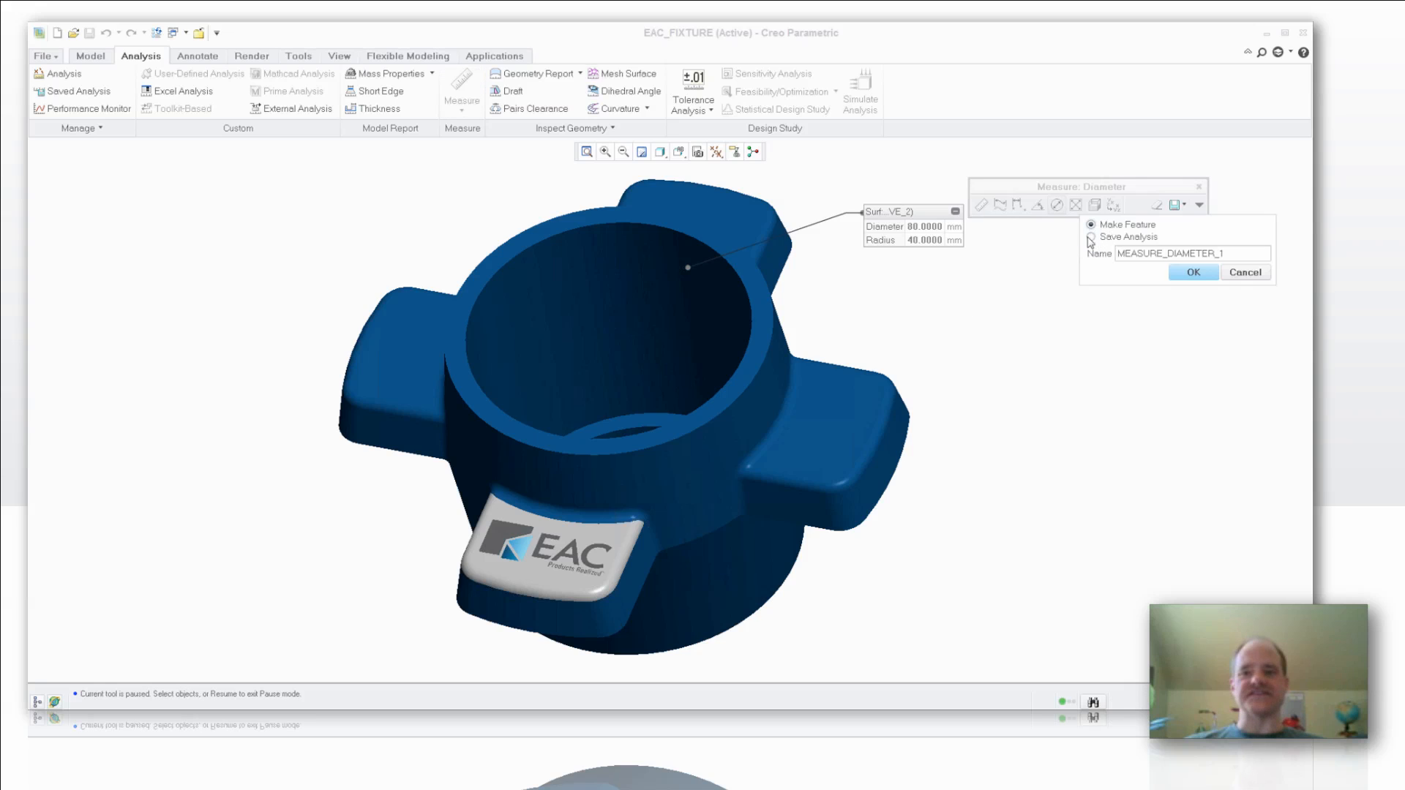
left_click(1091, 235)
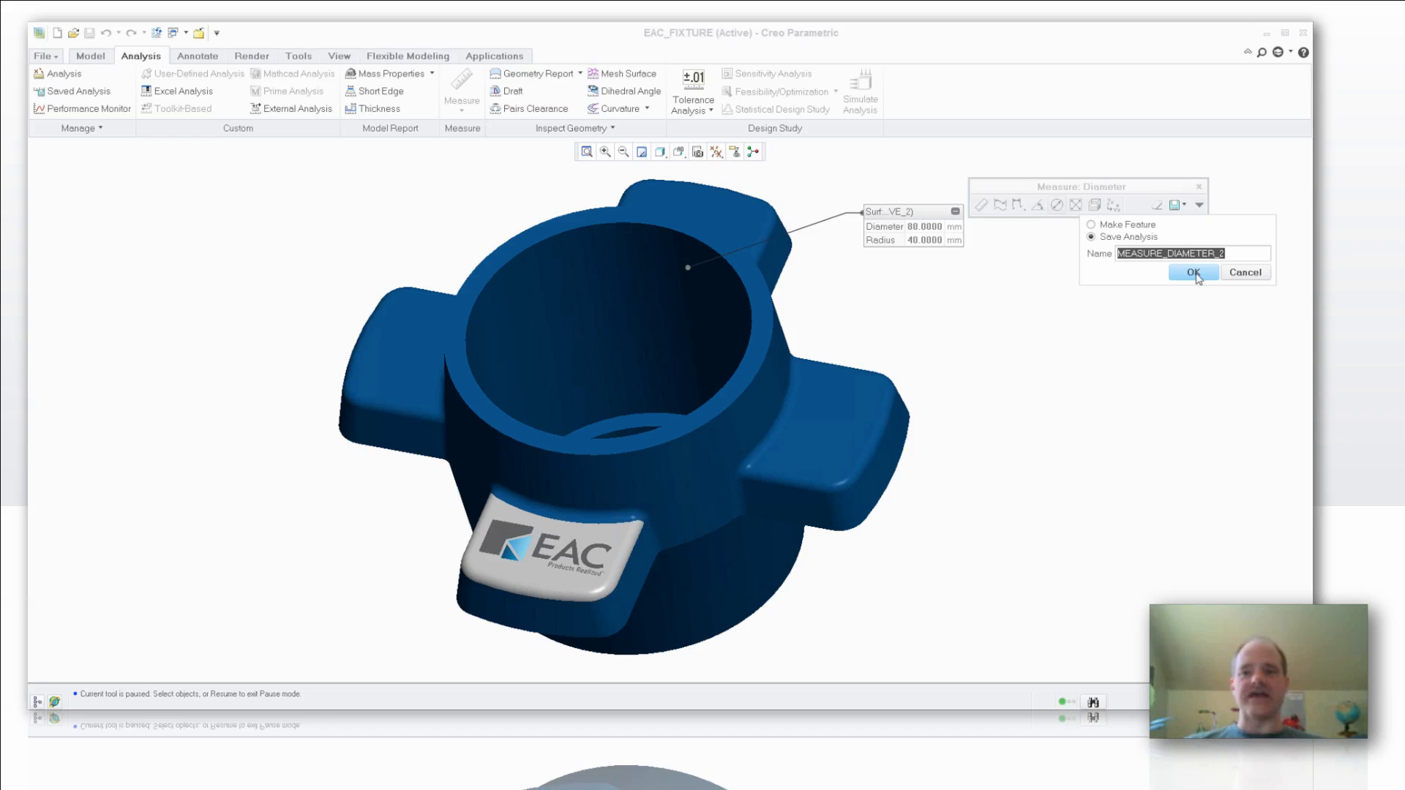
left_click(1193, 272)
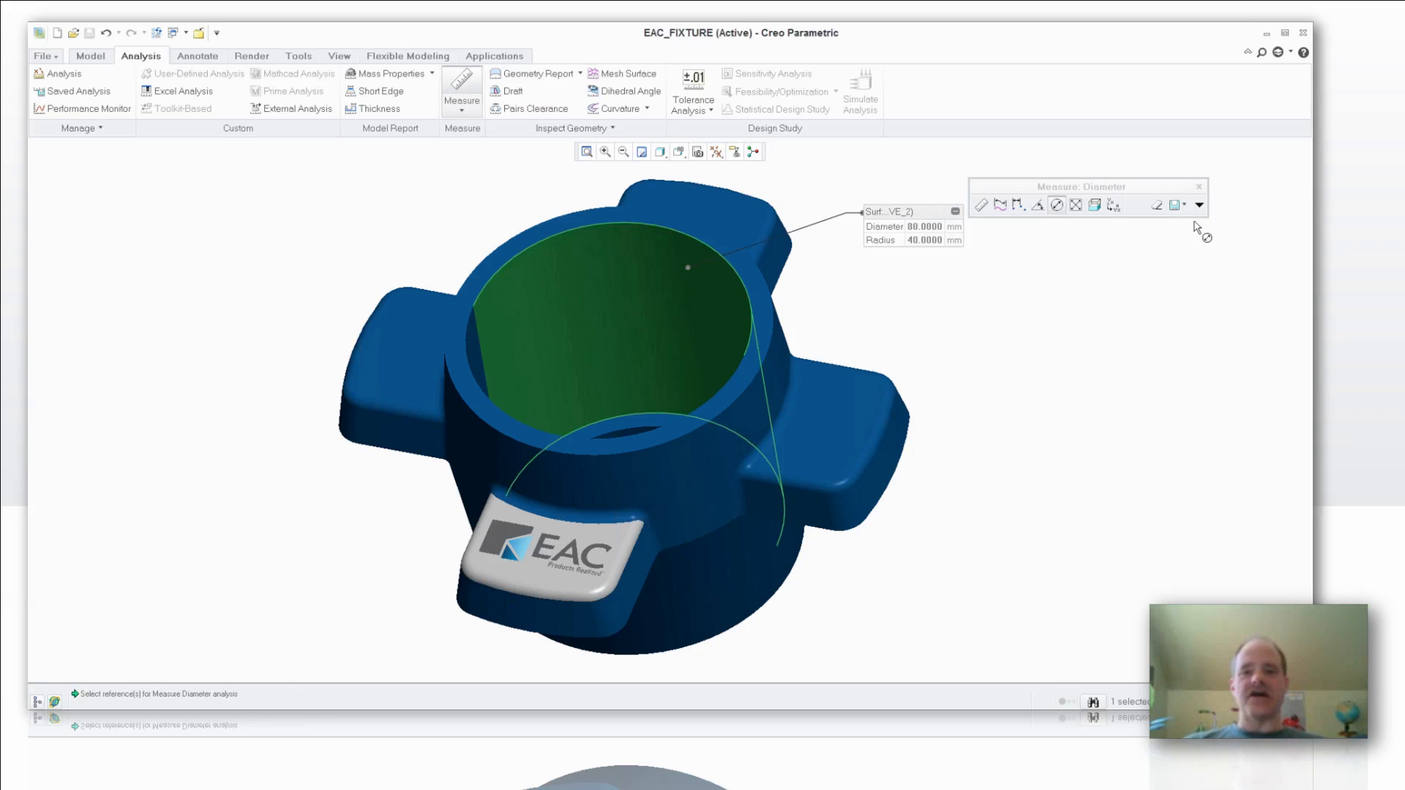
left_click(1198, 186)
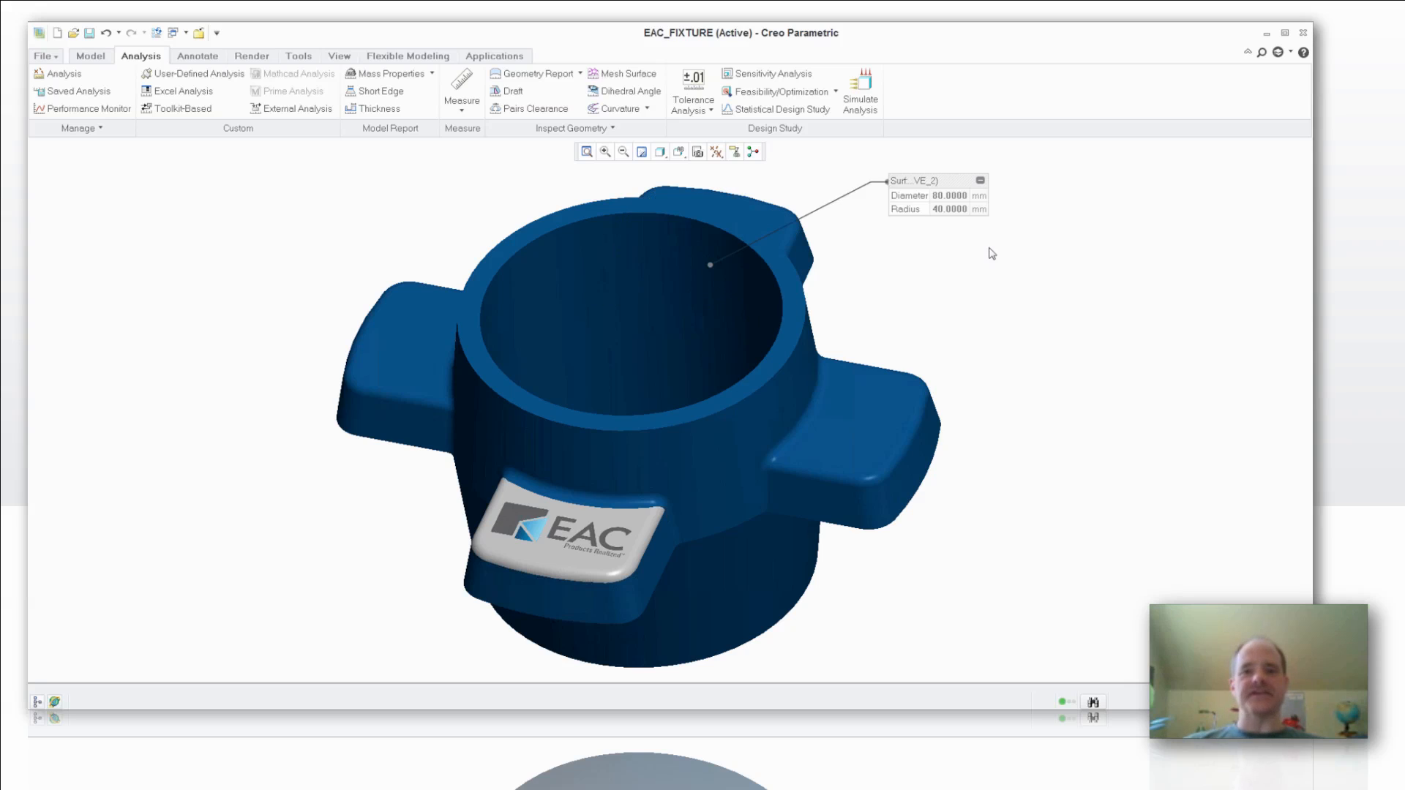
mouse_move(825, 299)
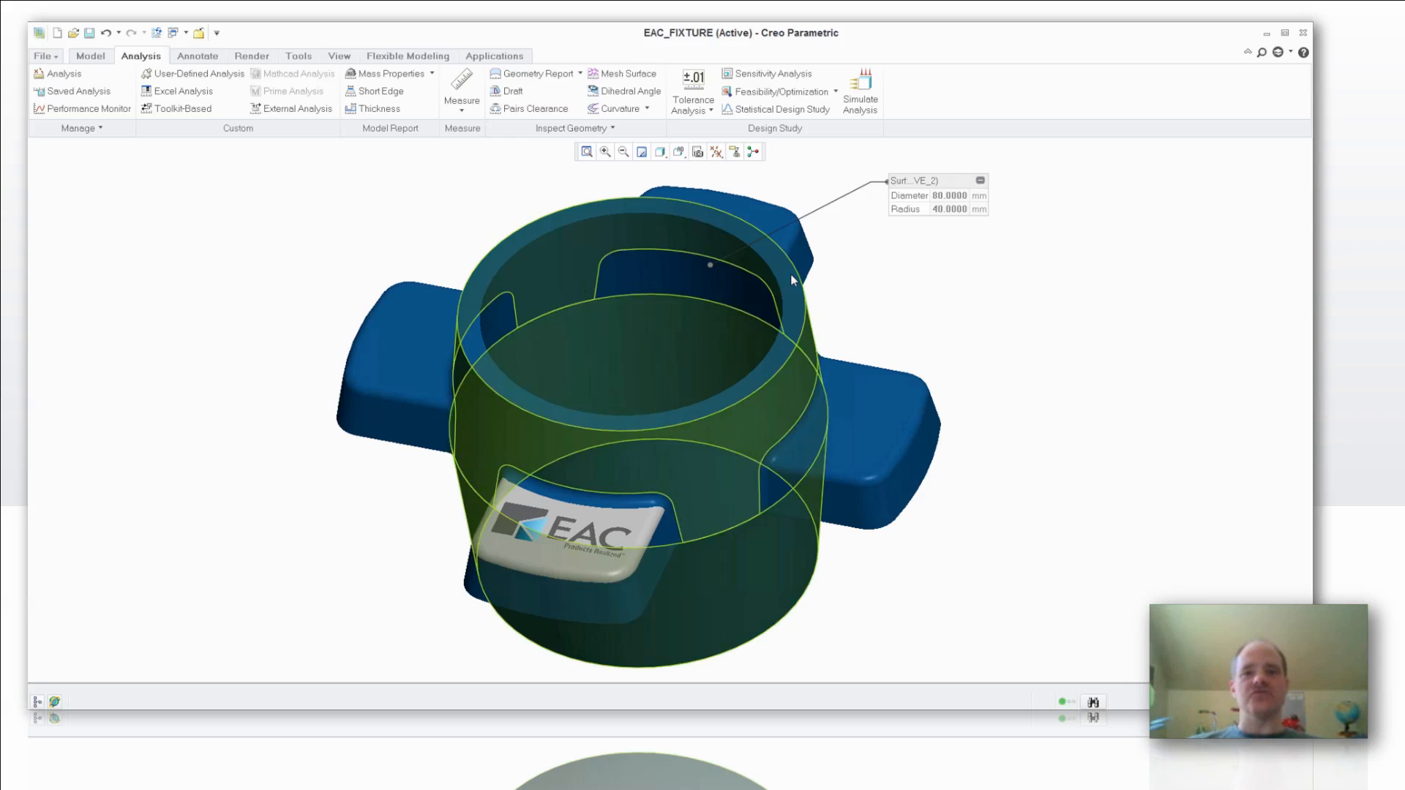
- Set all dimension boundaries to Middle and regenerate, updating the bore to 80.045 mm
left_click(692, 89)
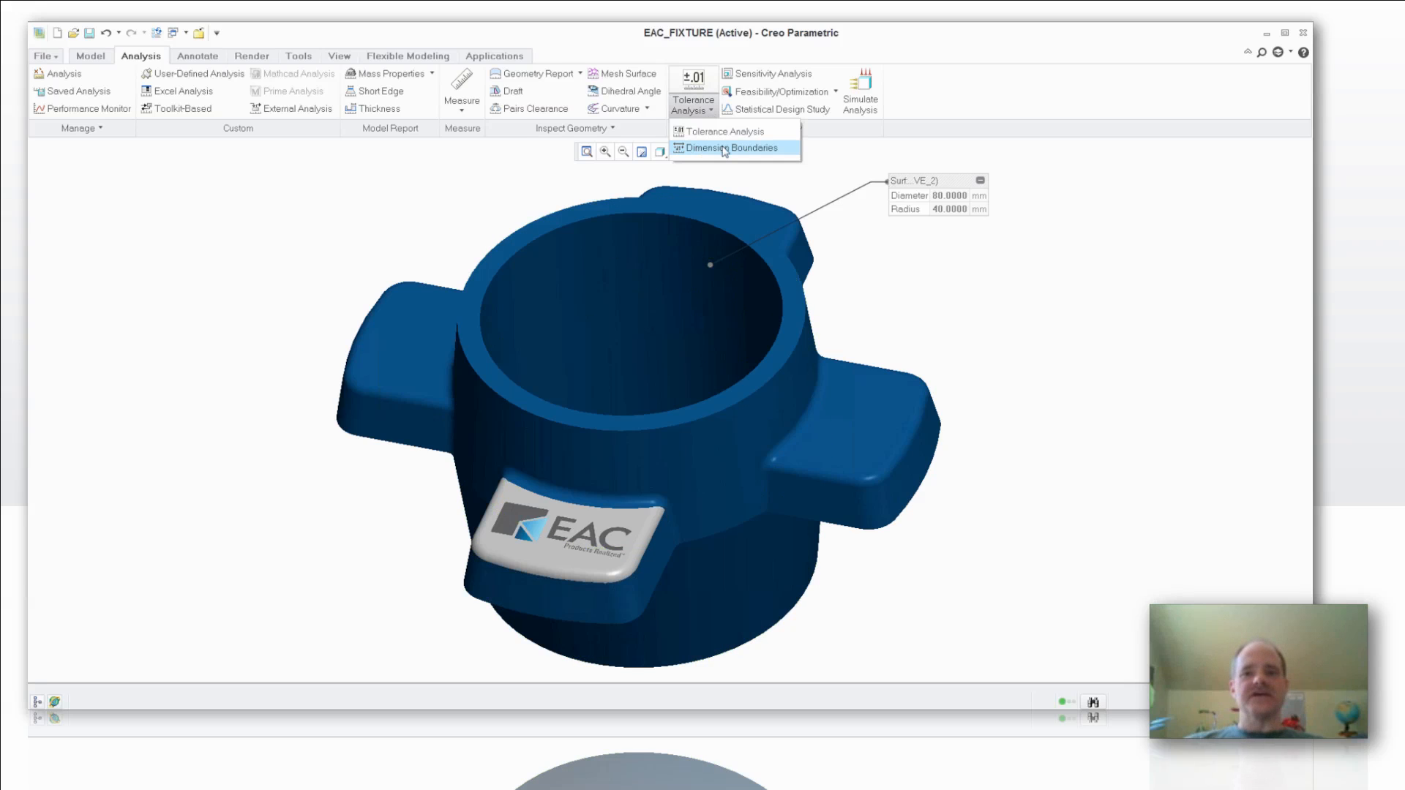
mouse_move(170, 47)
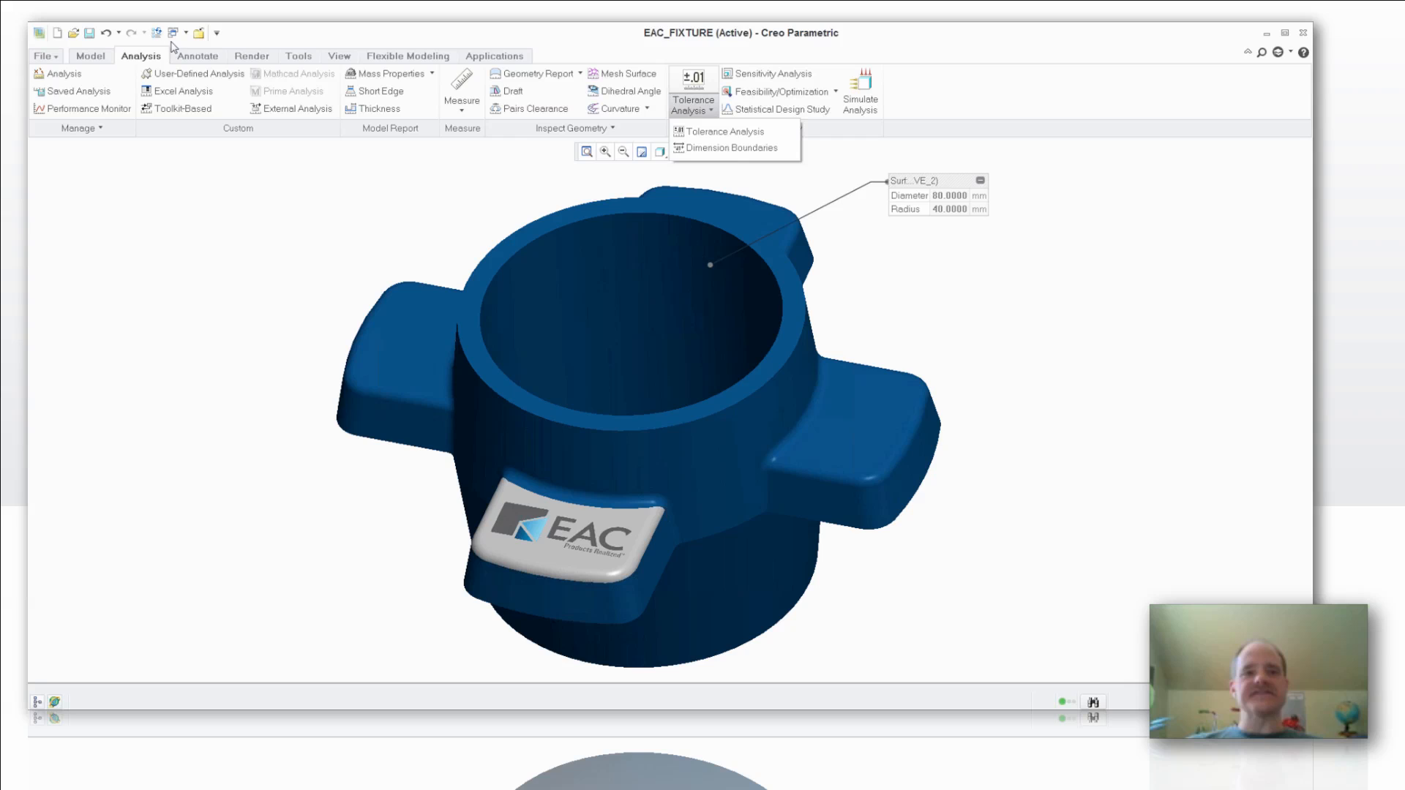
mouse_move(675, 105)
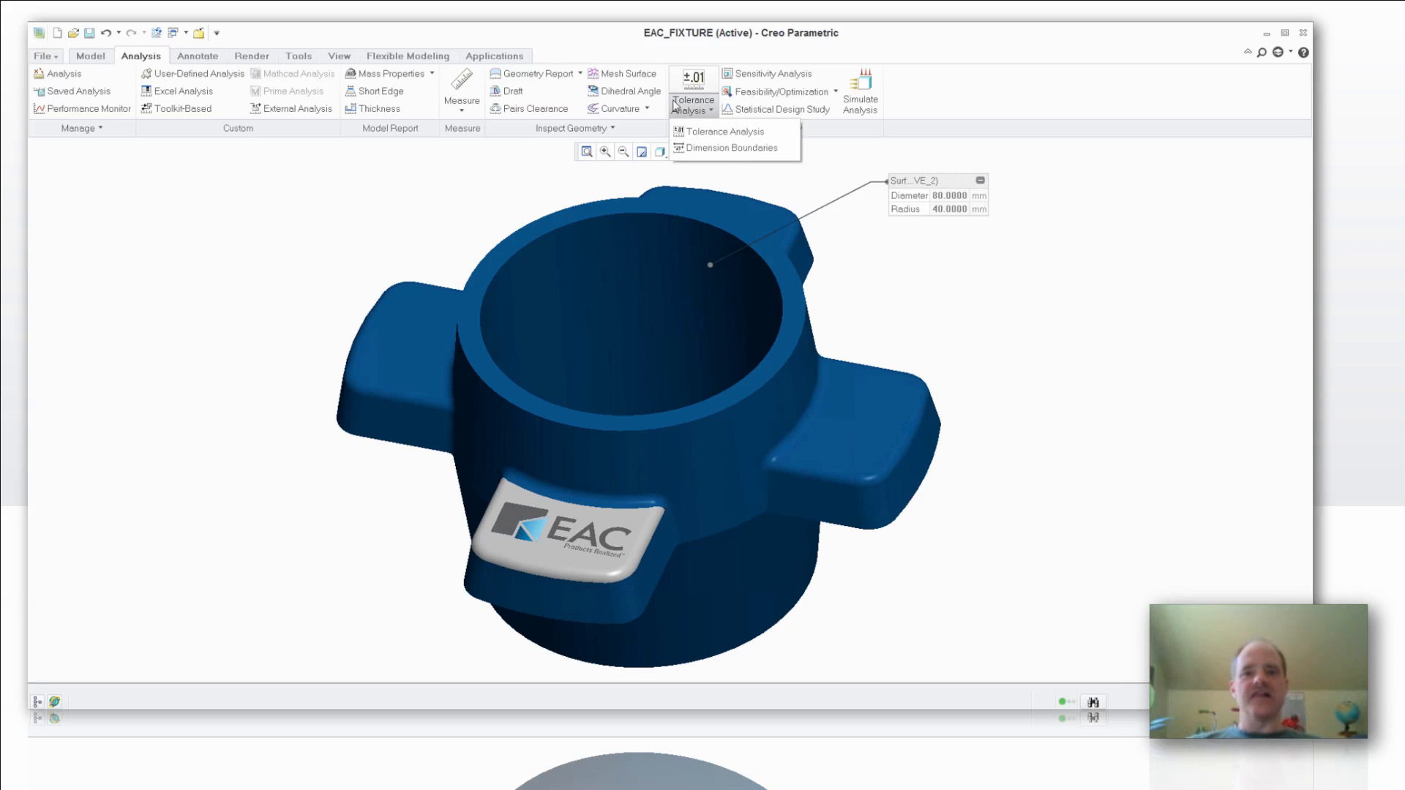
mouse_move(734, 148)
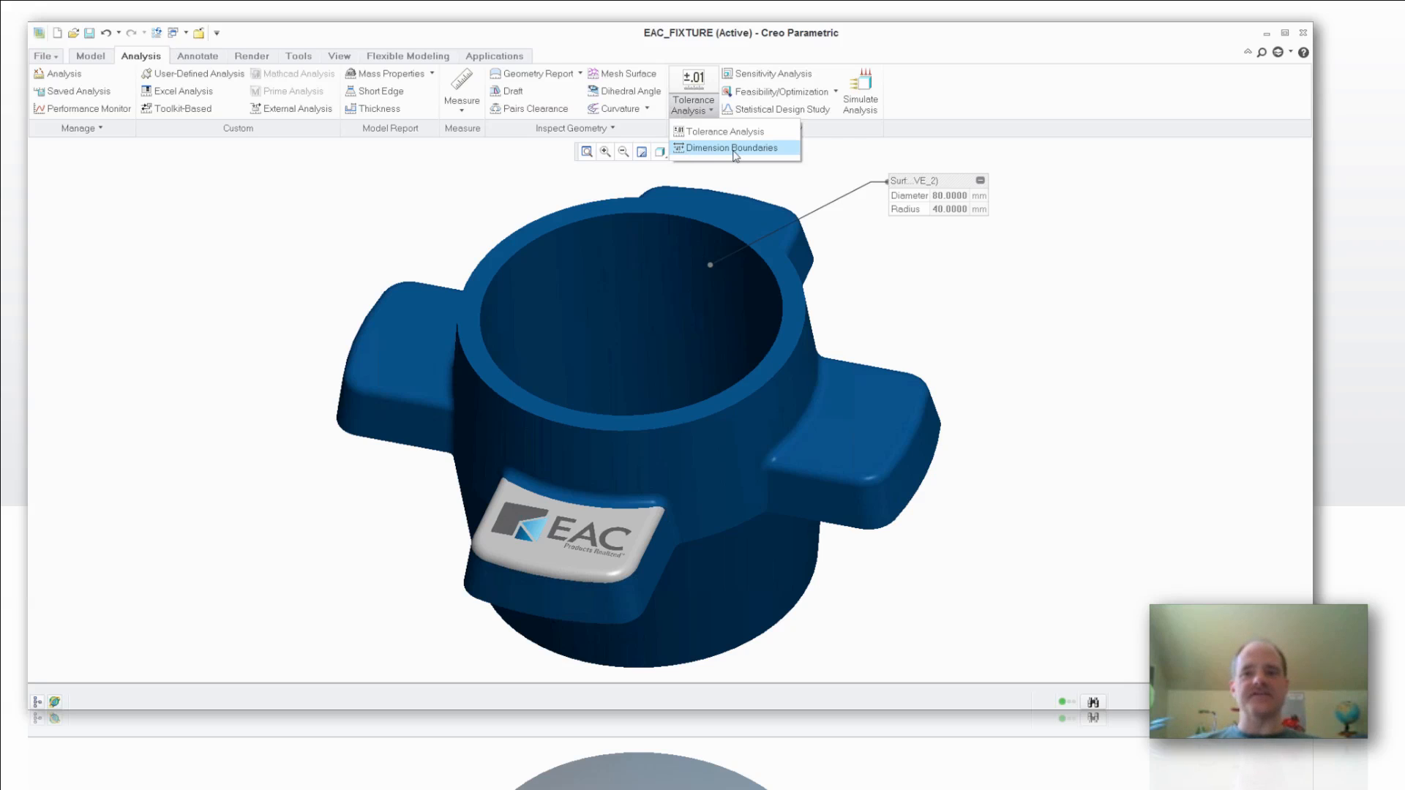
left_click(732, 148)
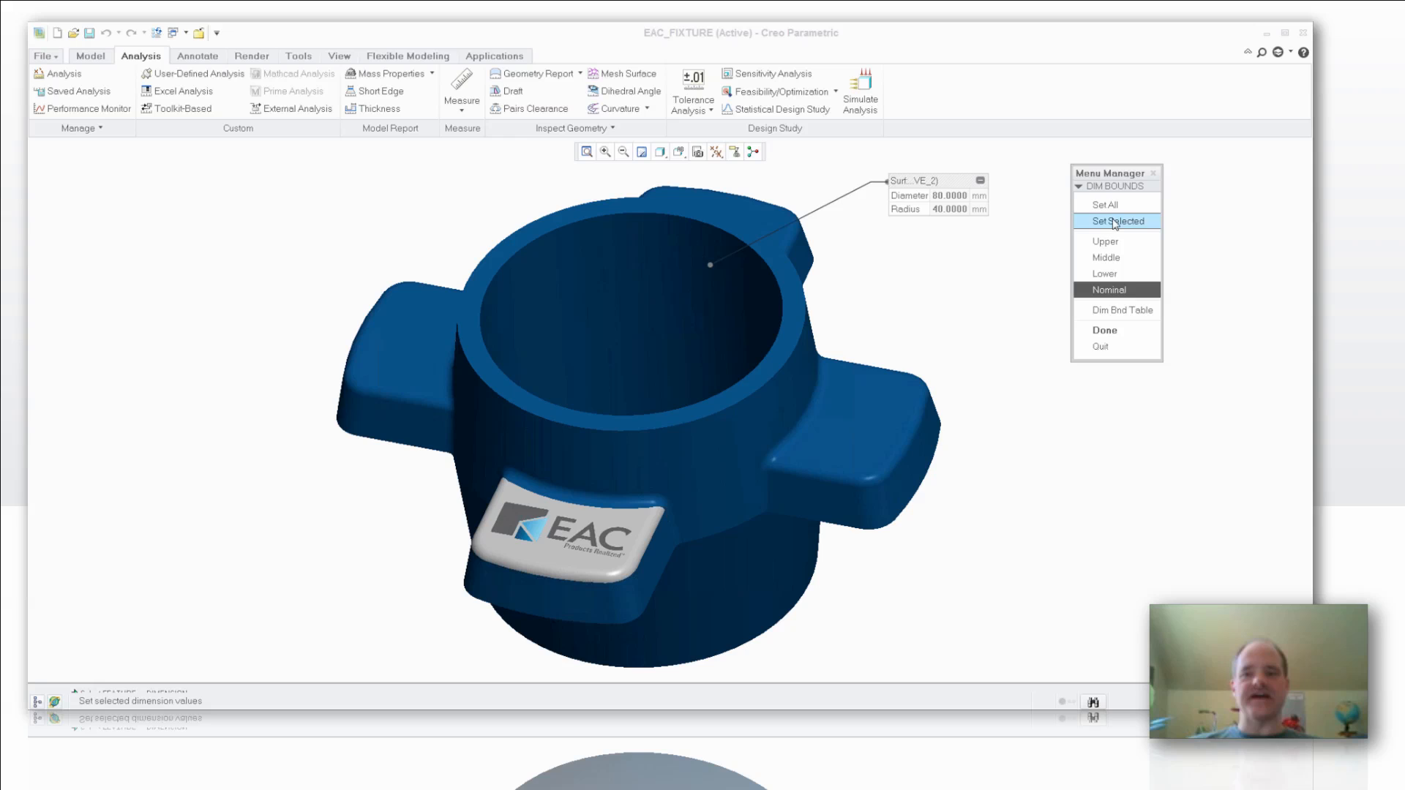
left_click(1105, 204)
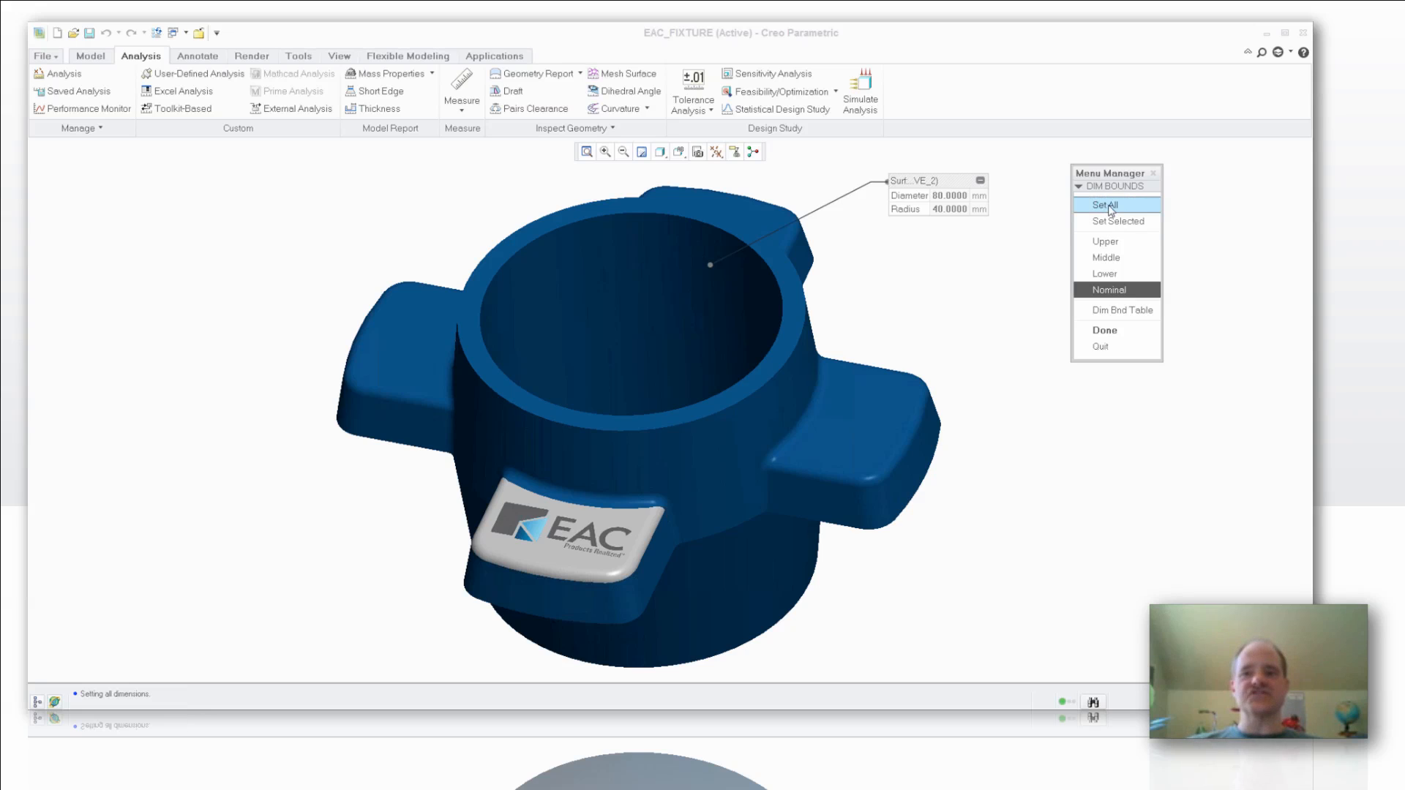
mouse_move(1106, 257)
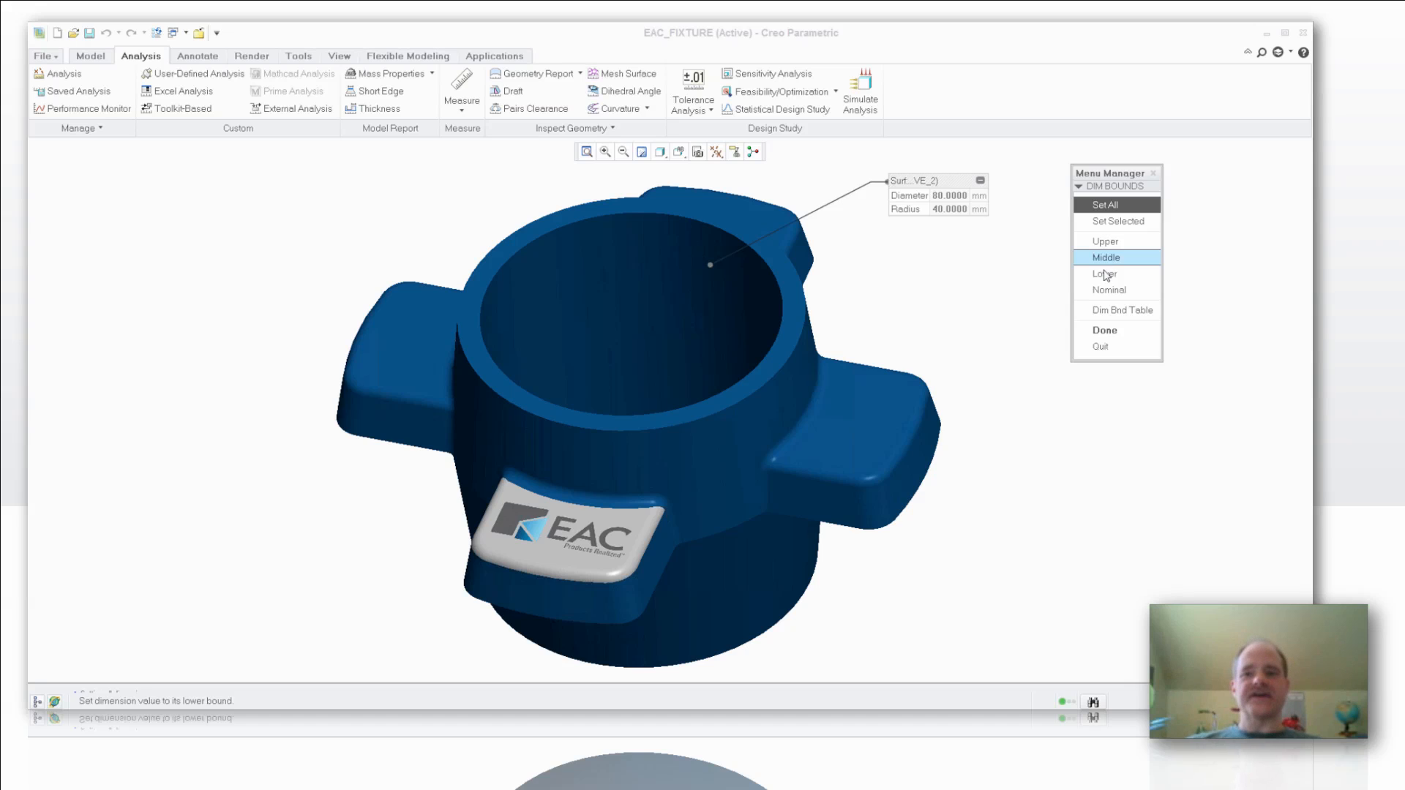
left_click(1105, 330)
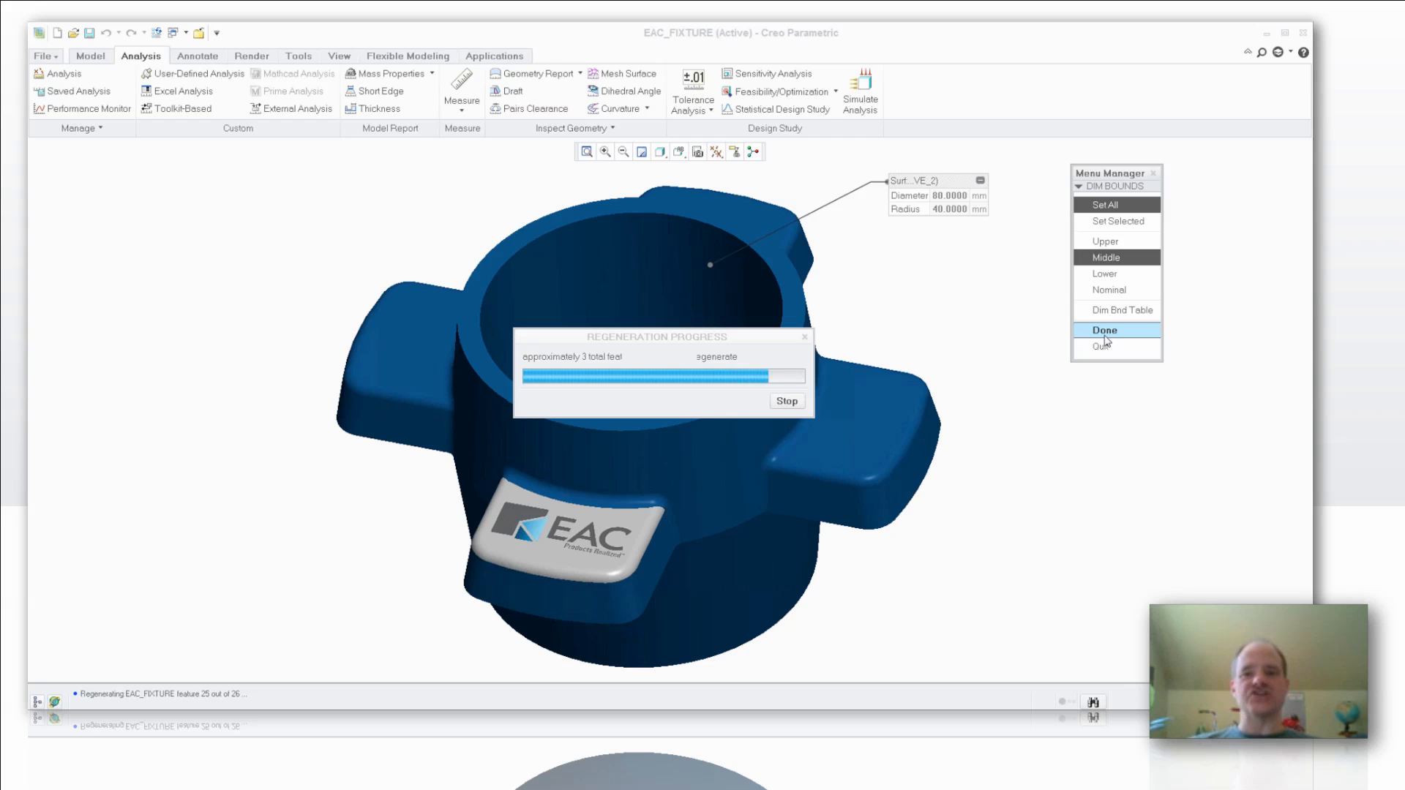
left_click(1105, 330)
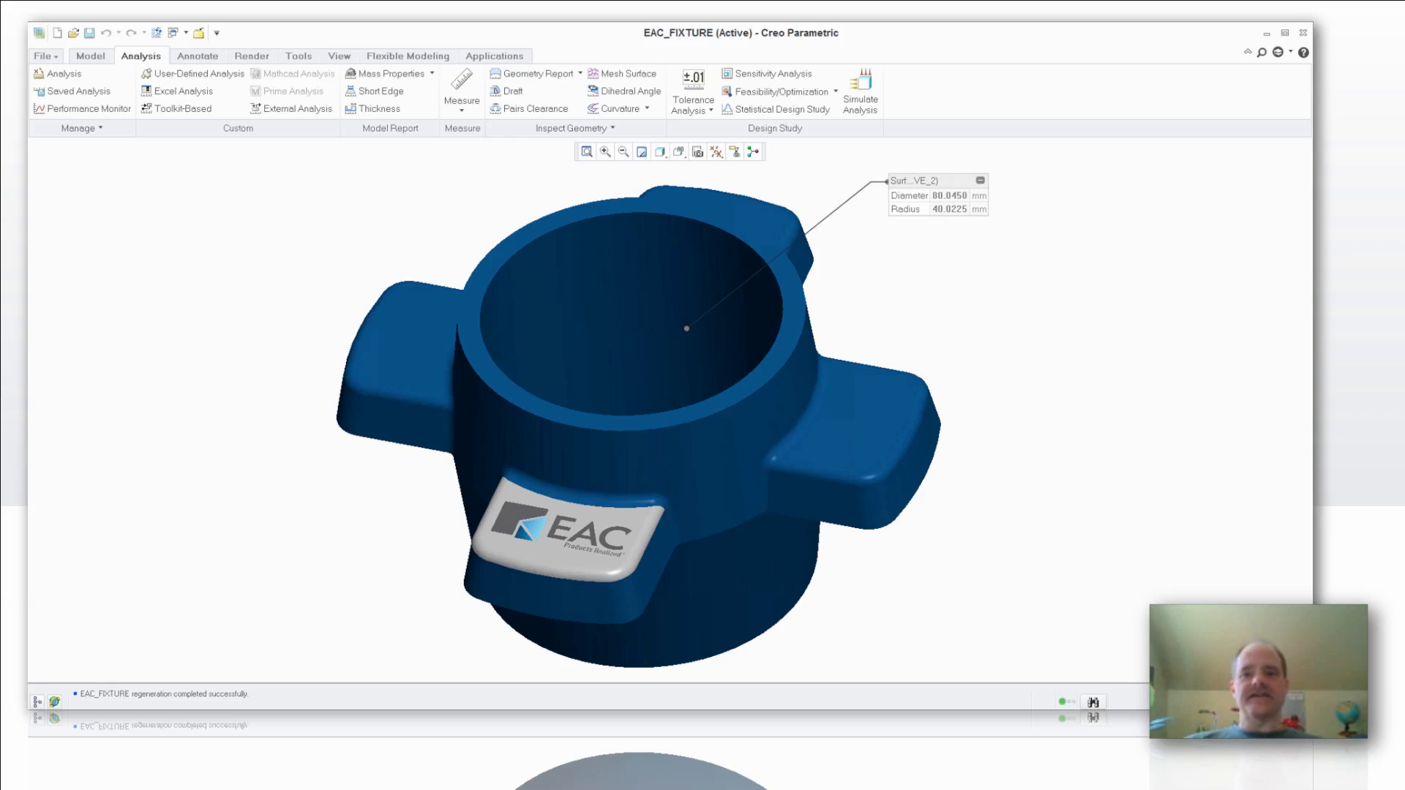
mouse_move(935, 204)
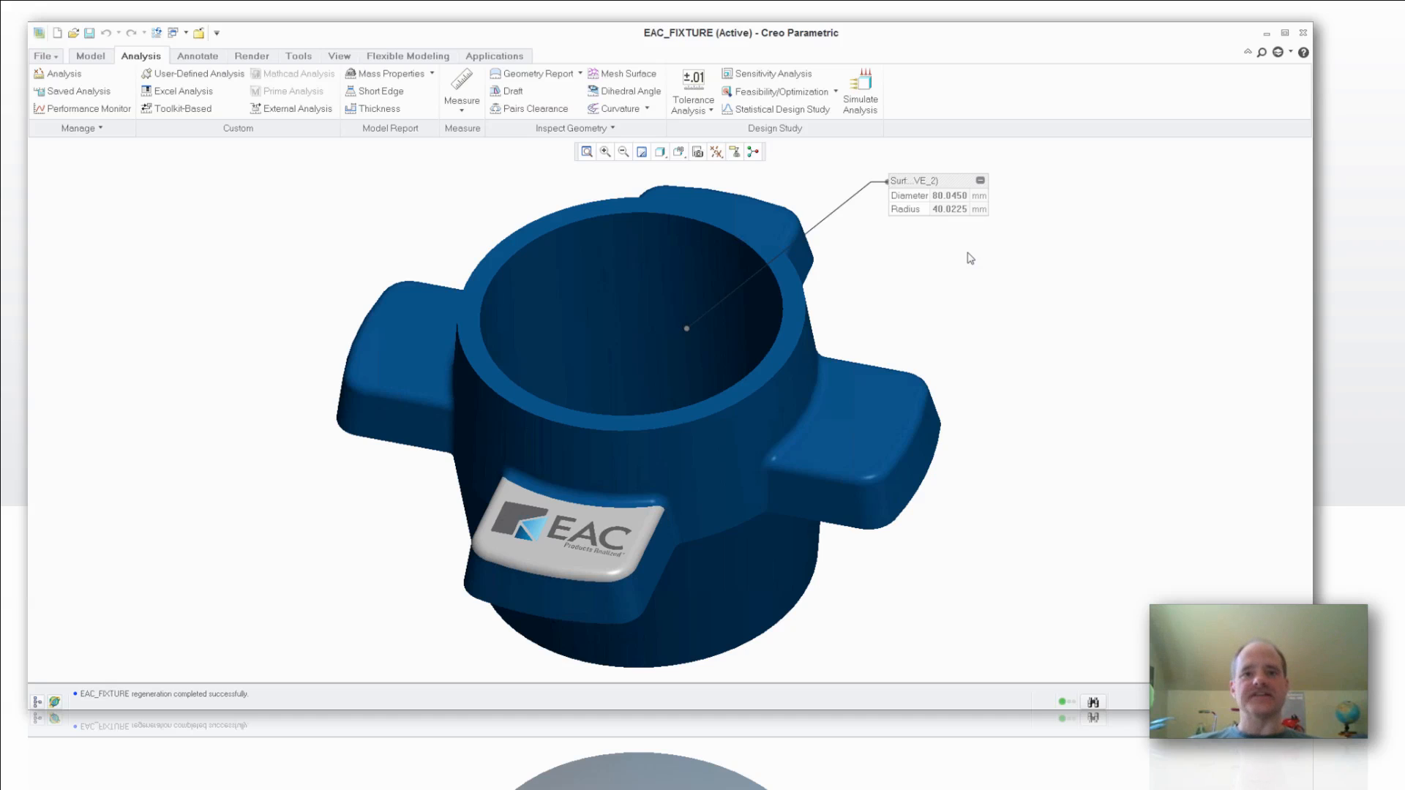
mouse_move(271, 172)
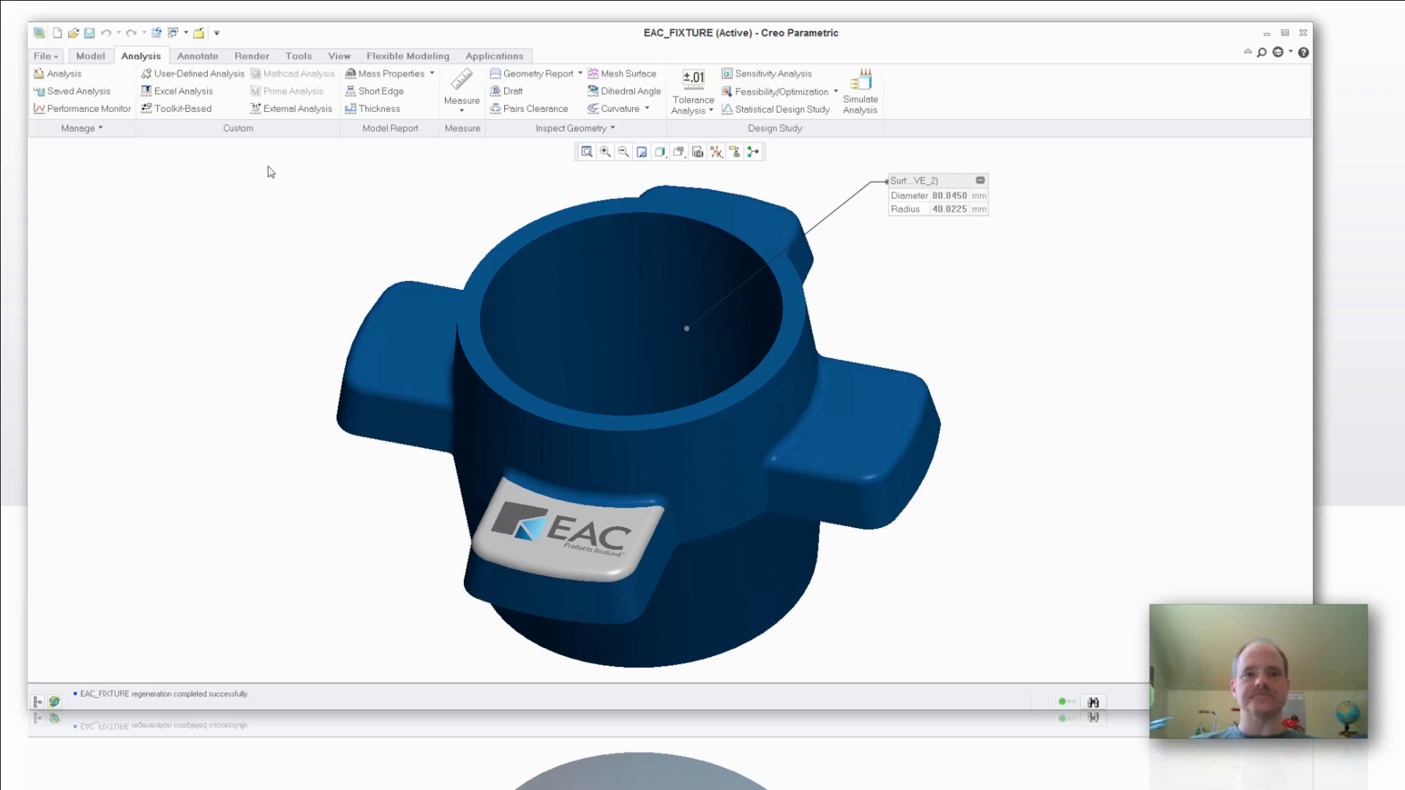
- Show the Windows dropdown listing EAC_FIXTURE part and drawing
left_click(172, 33)
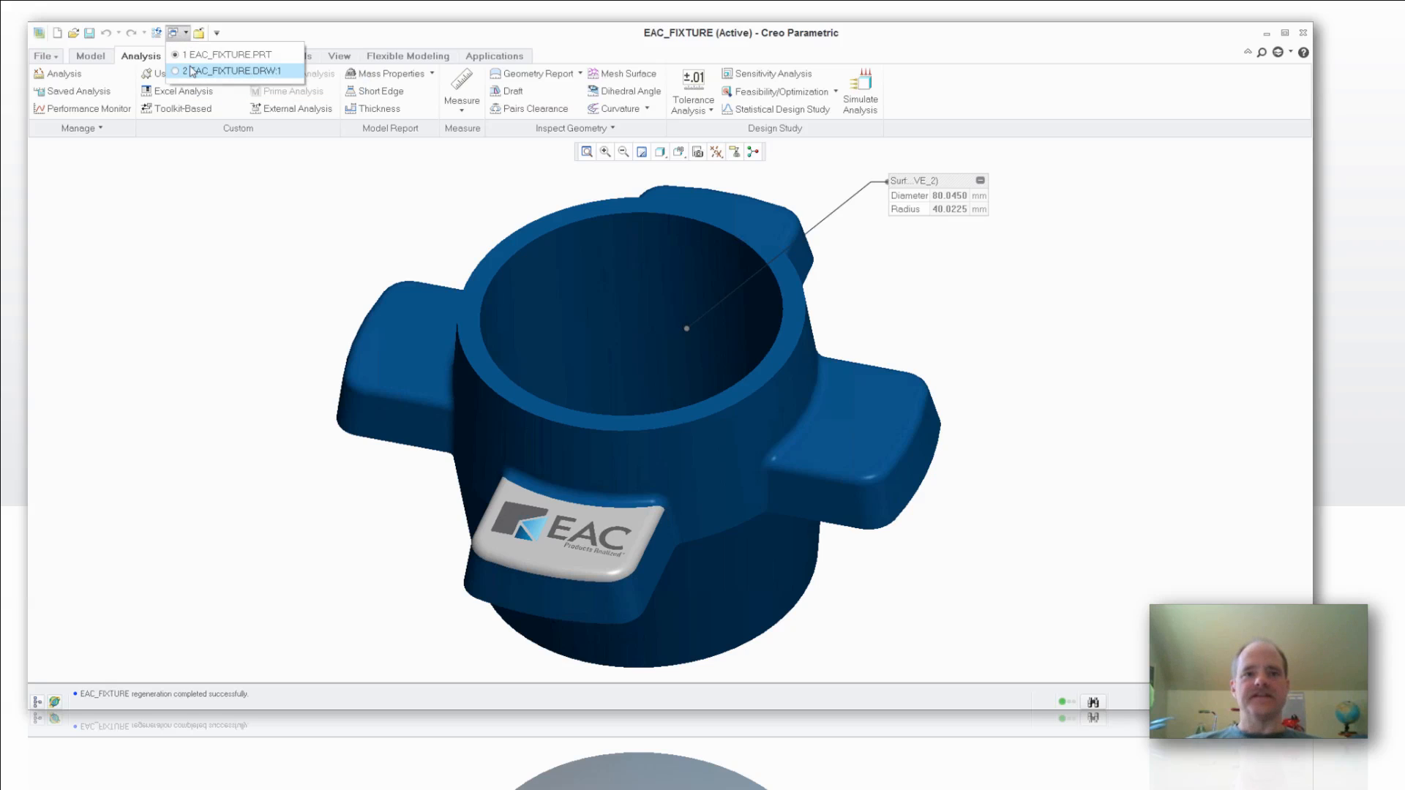
mouse_move(236, 72)
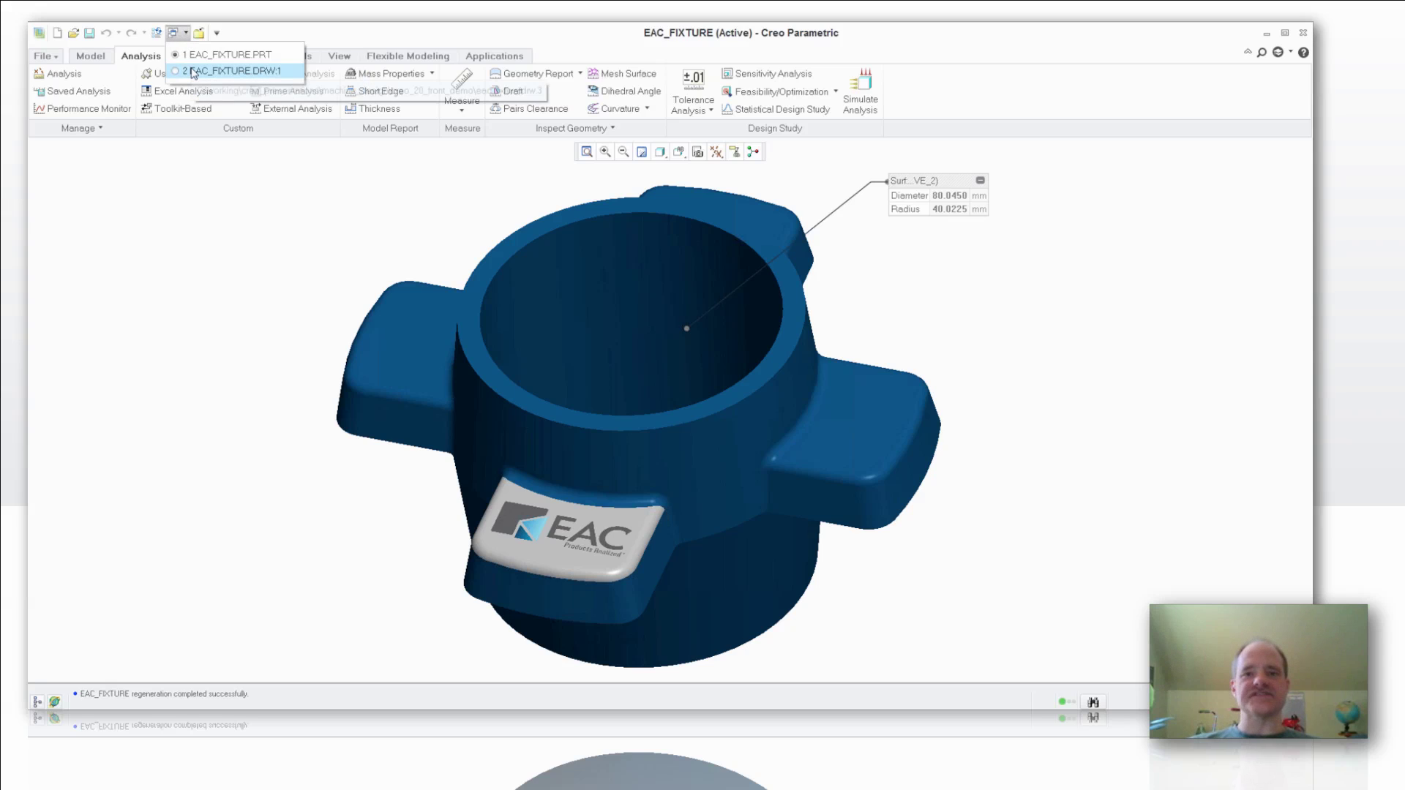
- Activate the EAC_FIXTURE.DRW:1 drawing window showing the Ø80 F7 dimension
left_click(237, 71)
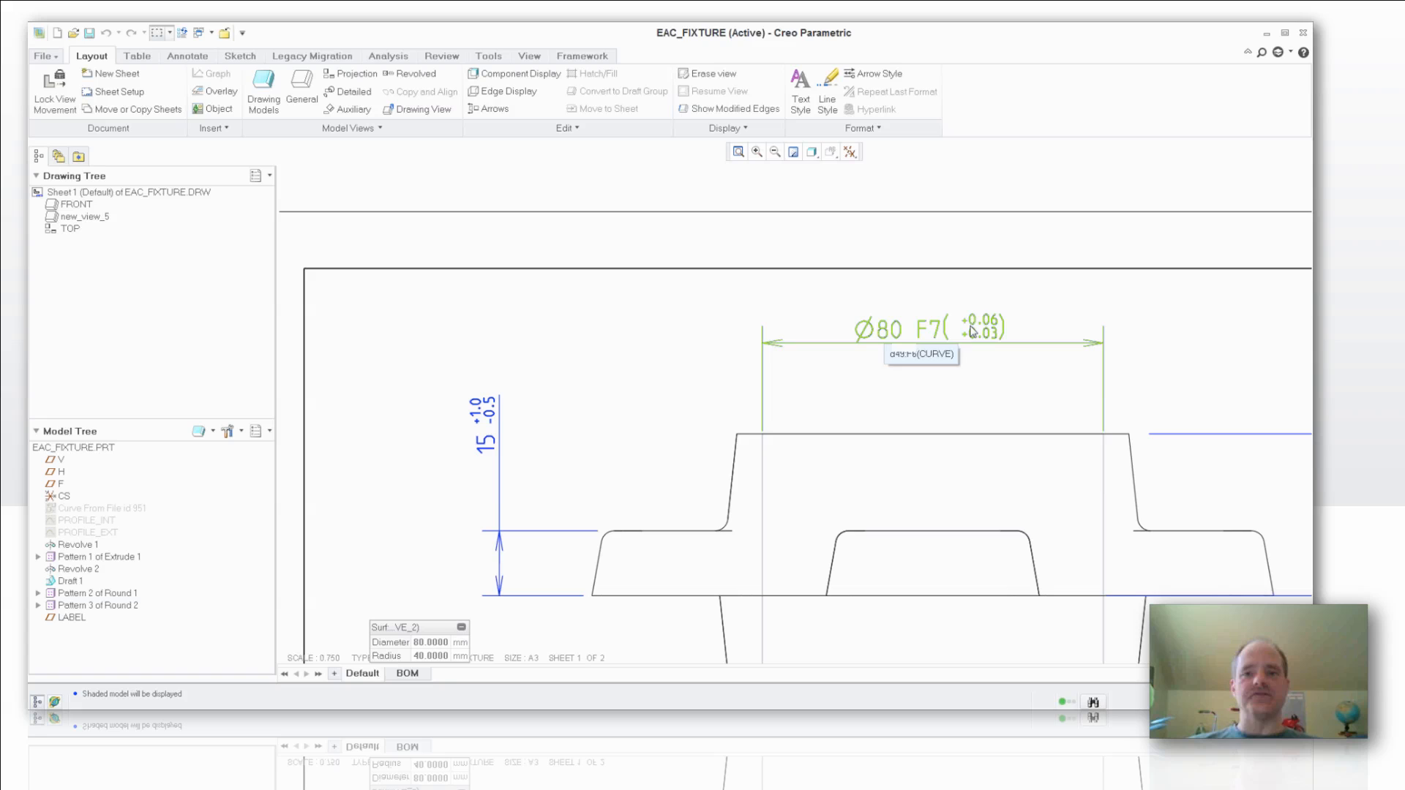
mouse_move(982, 333)
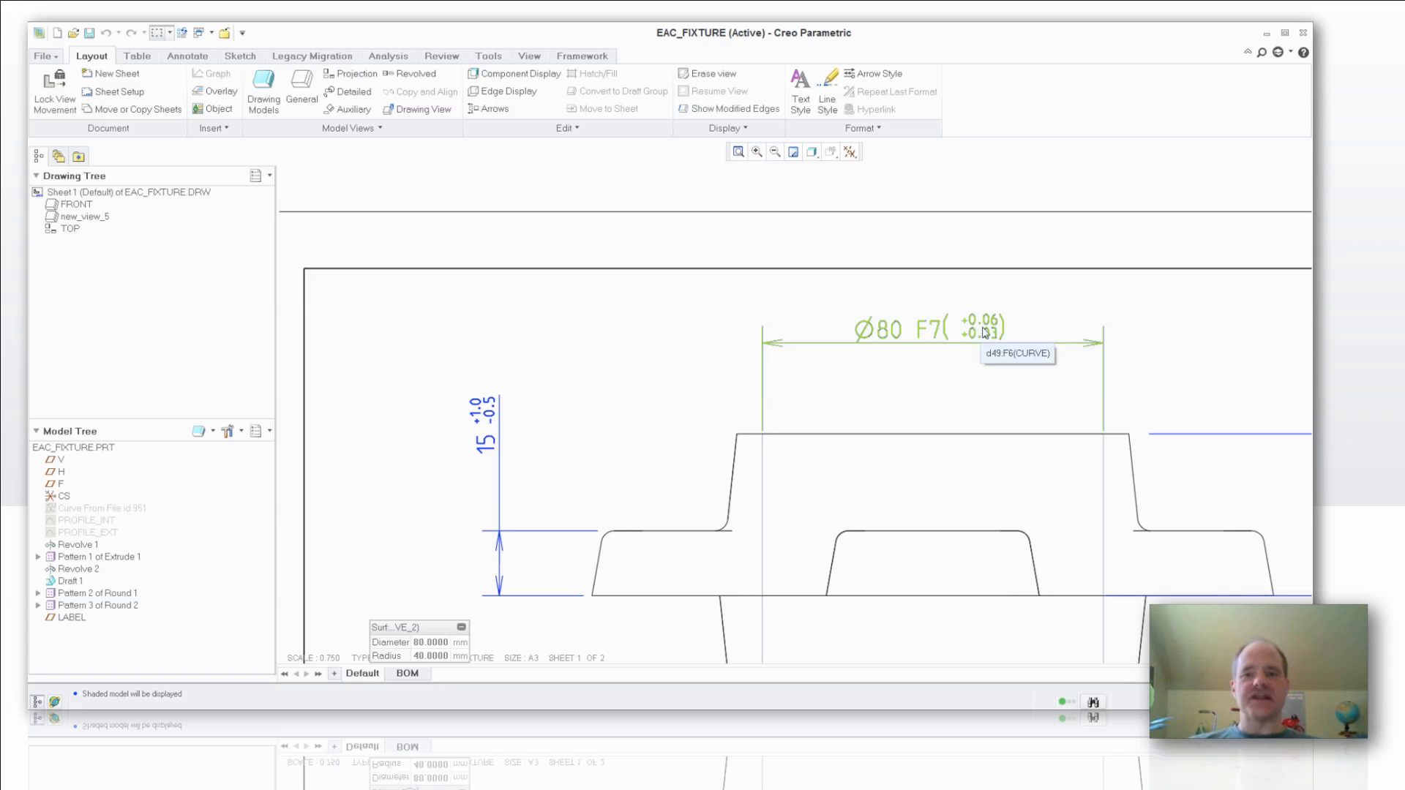
mouse_move(558, 336)
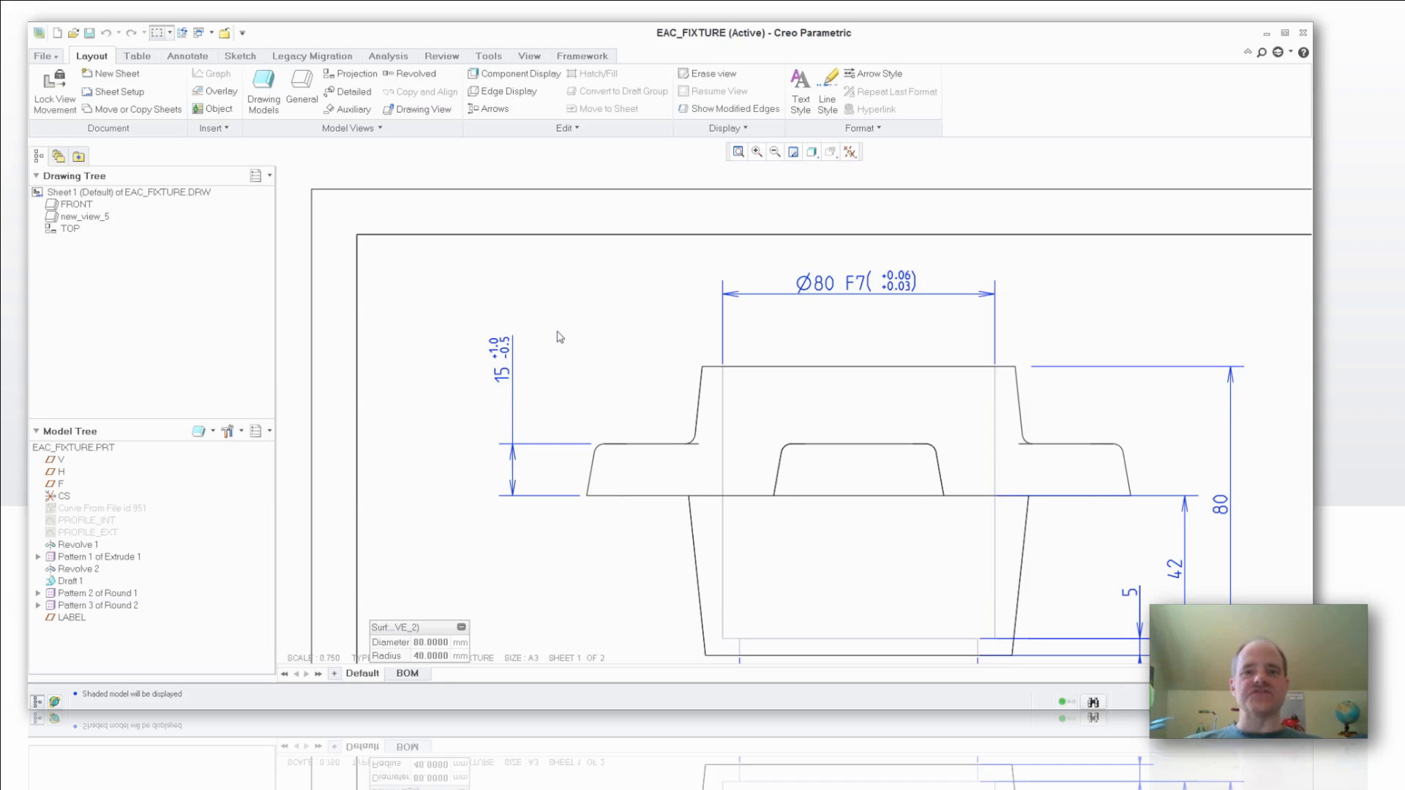
mouse_move(564, 169)
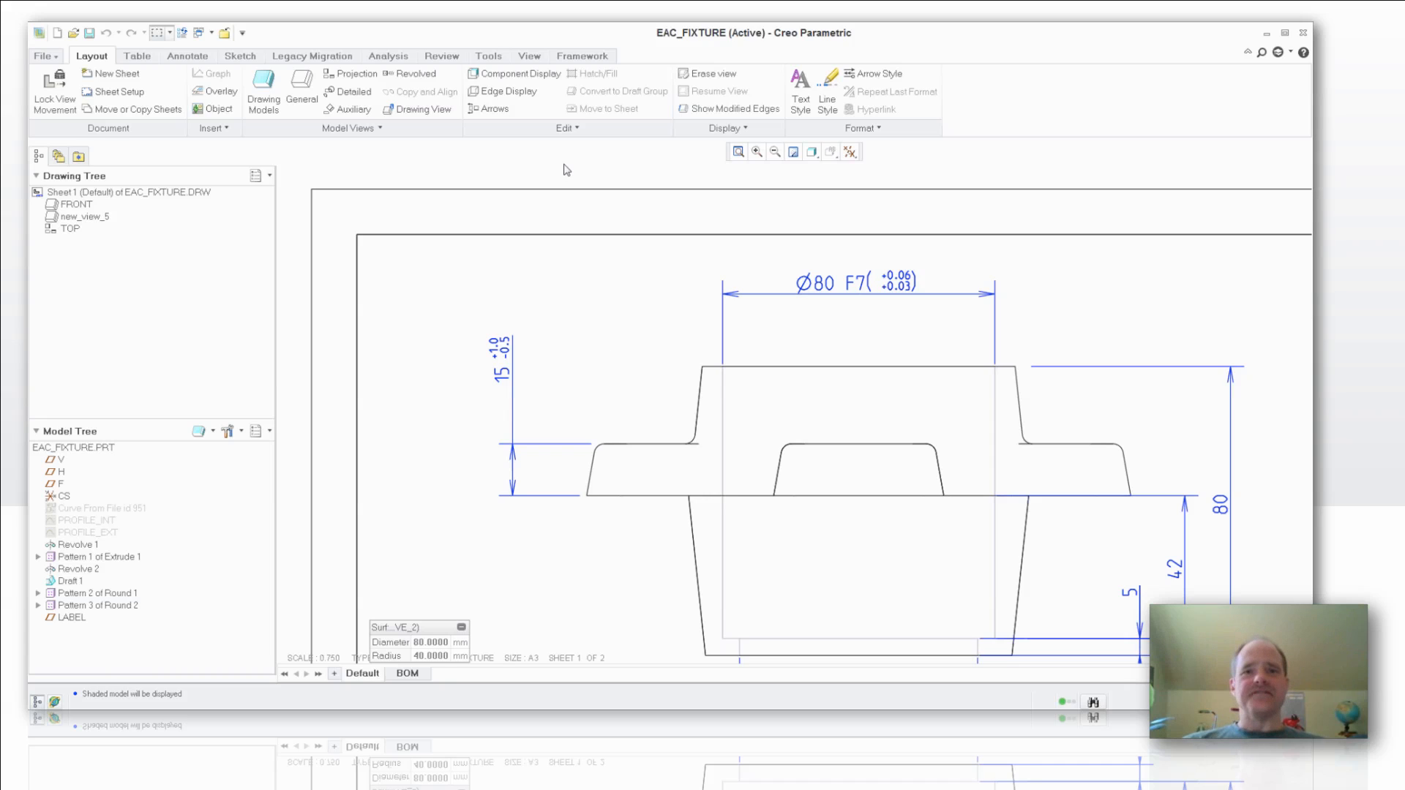